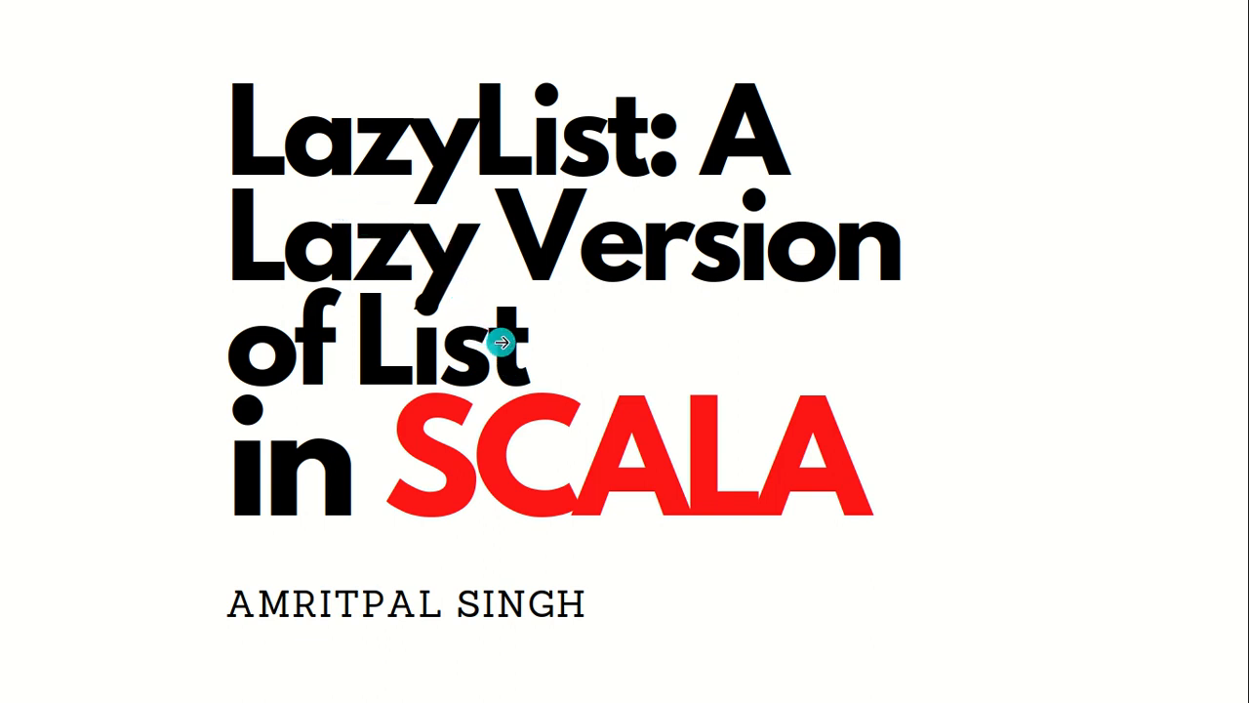
pyautogui.moveTo(505, 344)
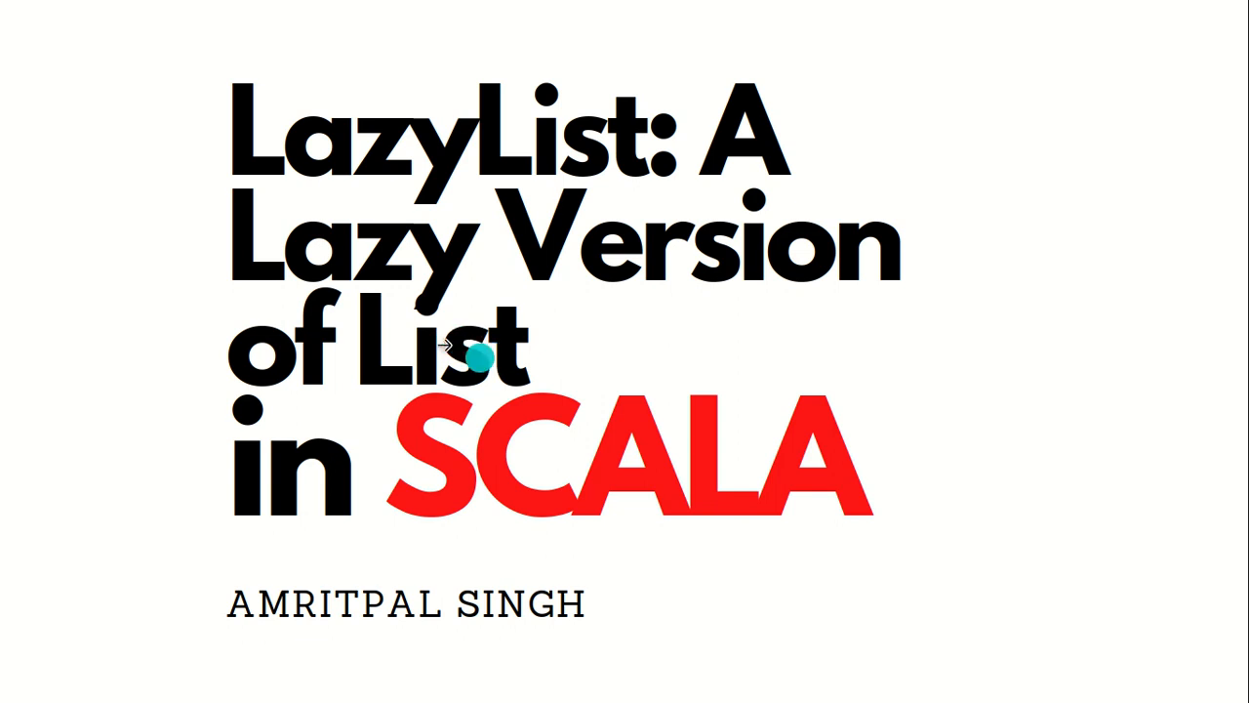
pyautogui.moveTo(424, 346)
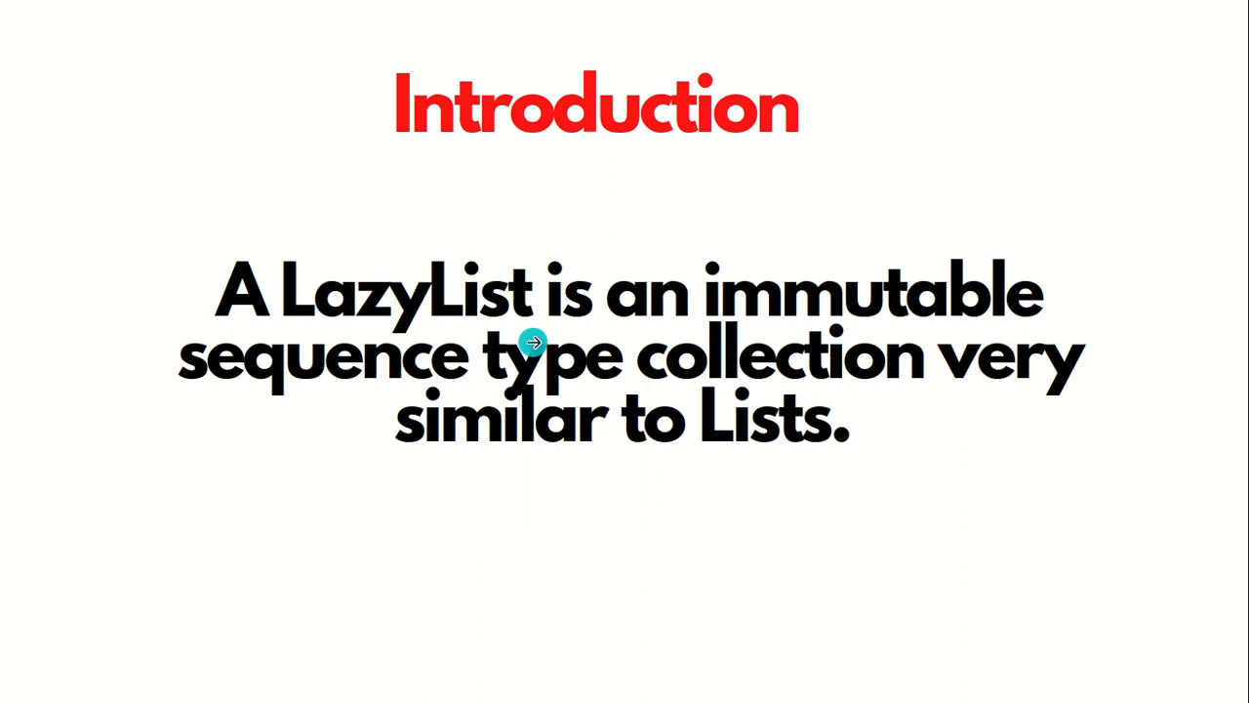
pyautogui.moveTo(493, 436)
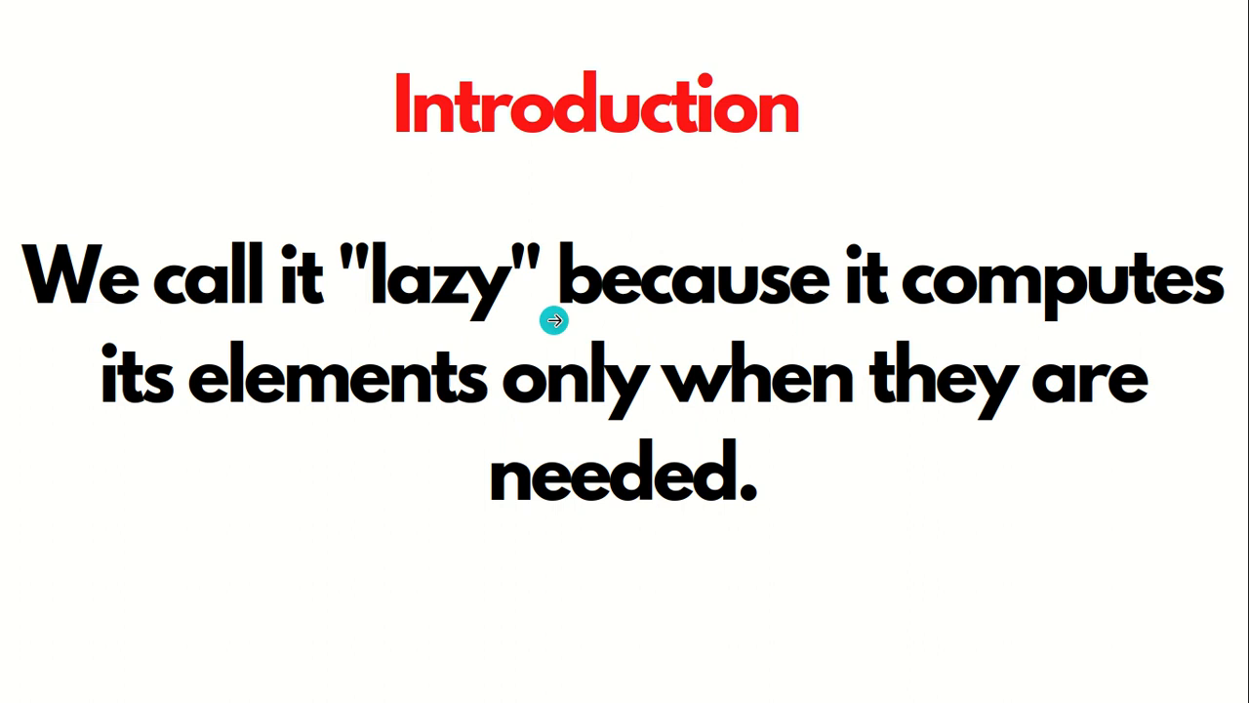
pyautogui.moveTo(600, 423)
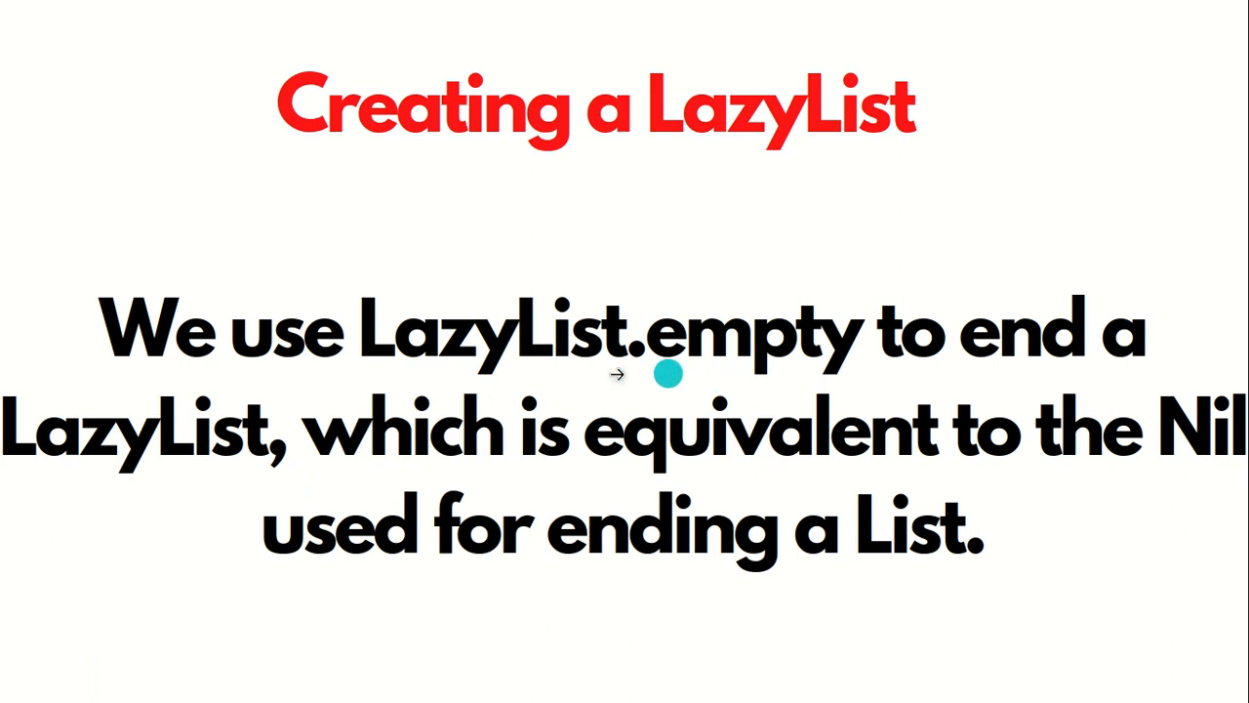
pyautogui.moveTo(488, 457)
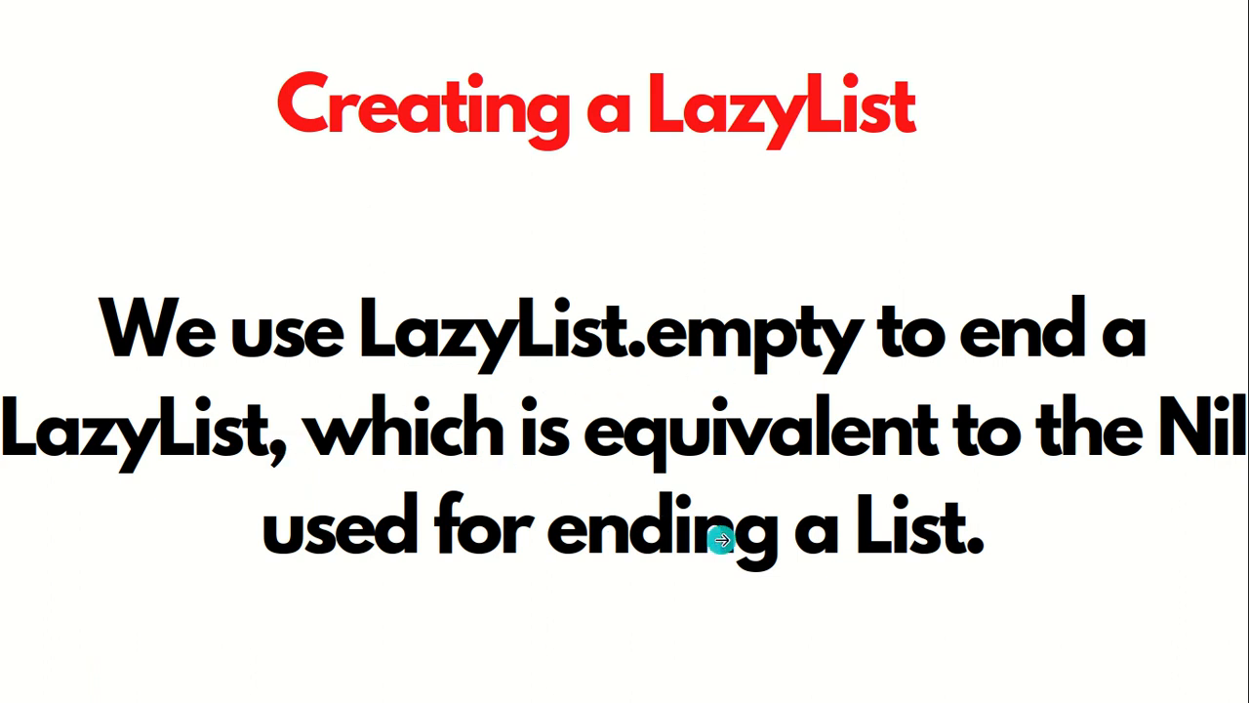
pyautogui.moveTo(722, 539)
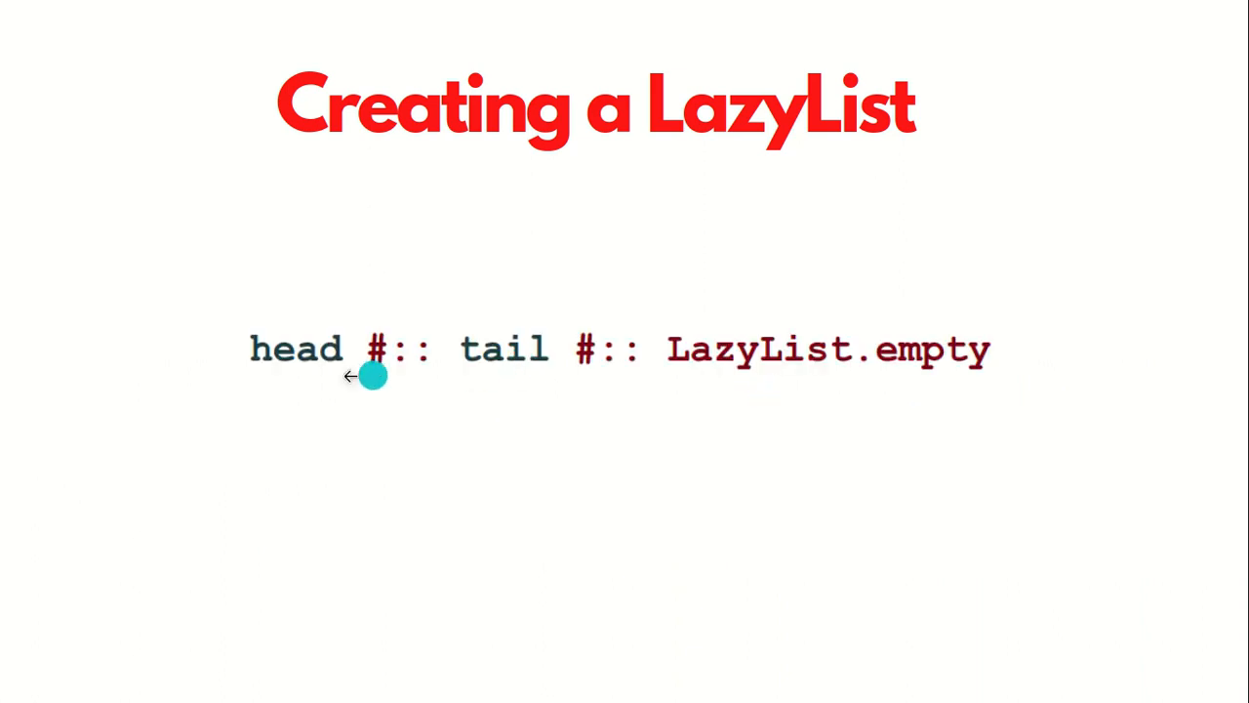
pyautogui.moveTo(430, 397)
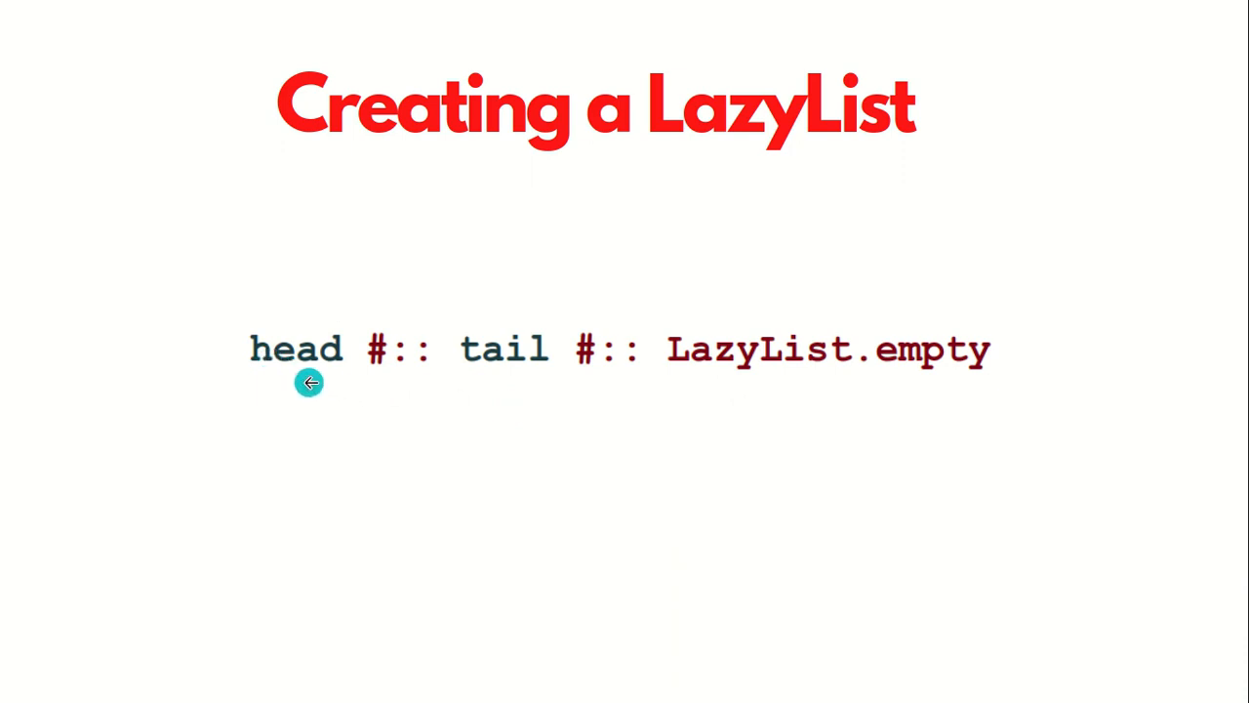
pyautogui.moveTo(397, 374)
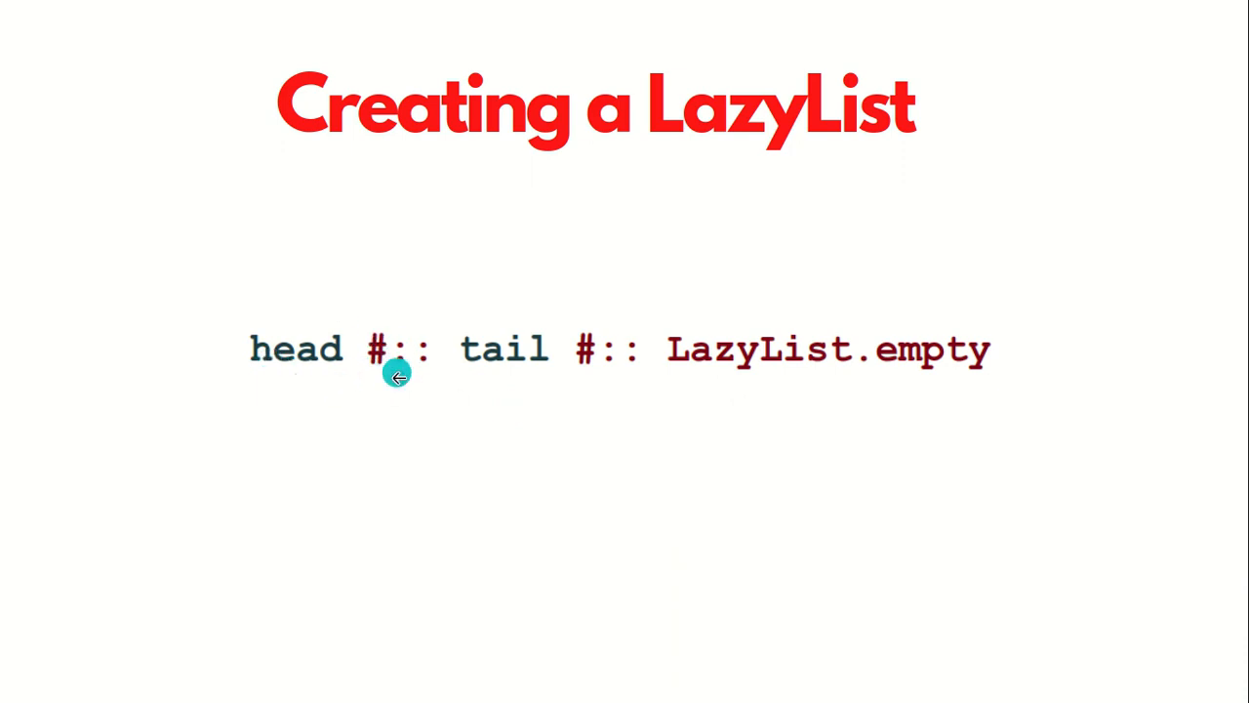
pyautogui.moveTo(613, 362)
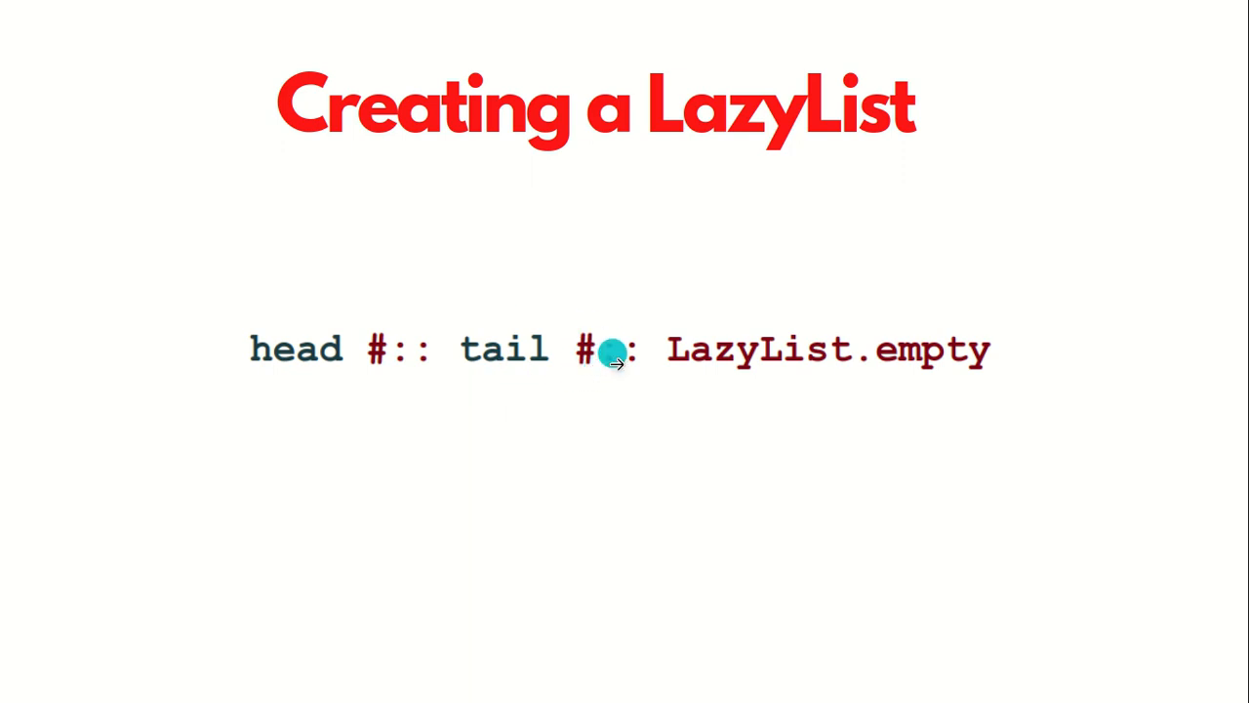
pyautogui.moveTo(937, 303)
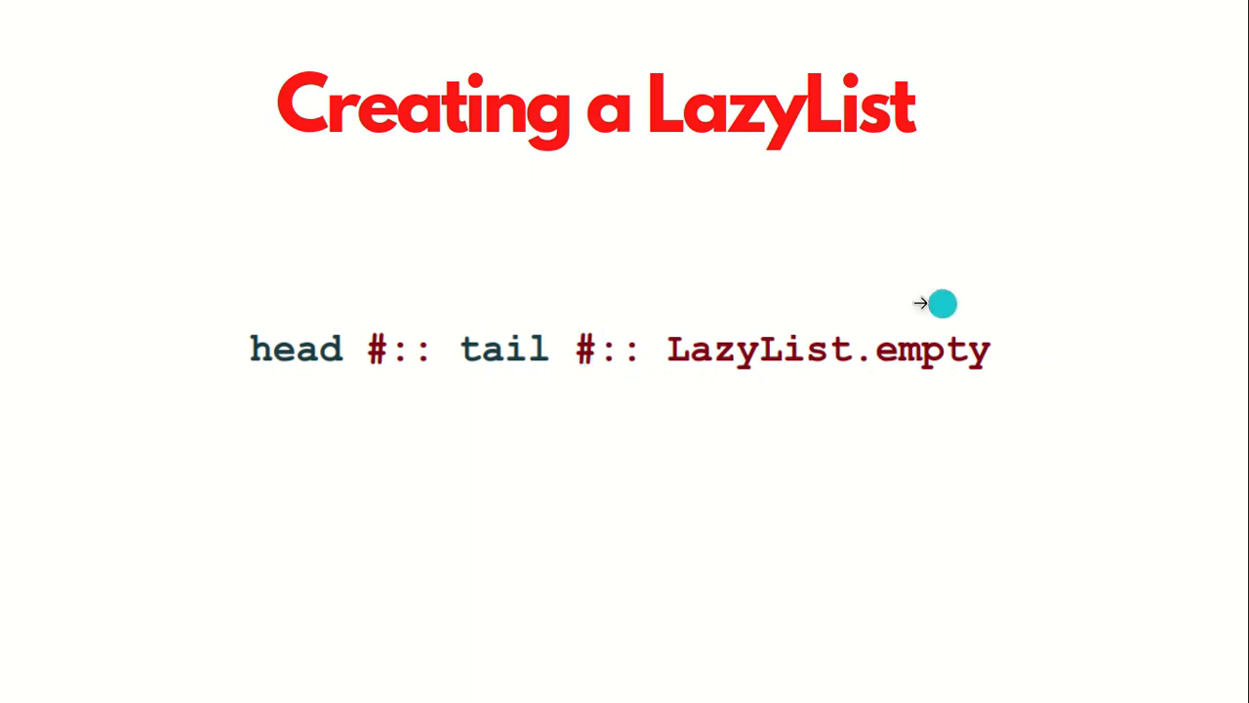
pyautogui.moveTo(890, 401)
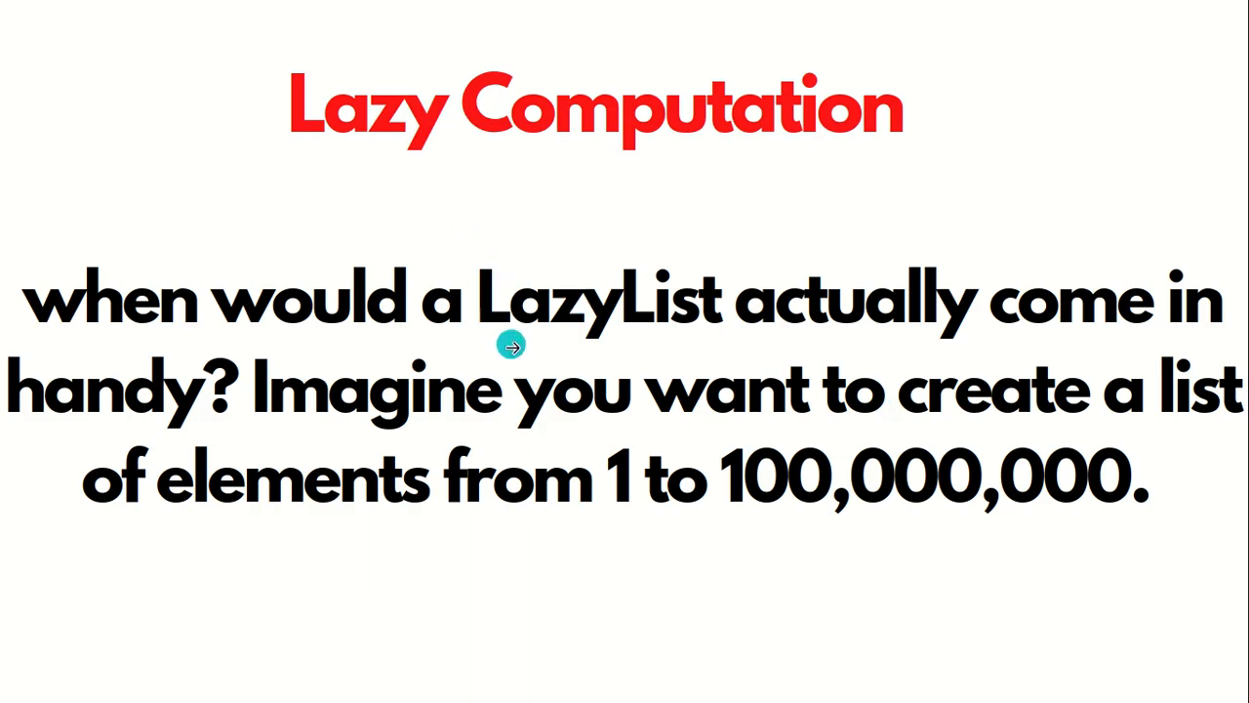
pyautogui.moveTo(511, 346)
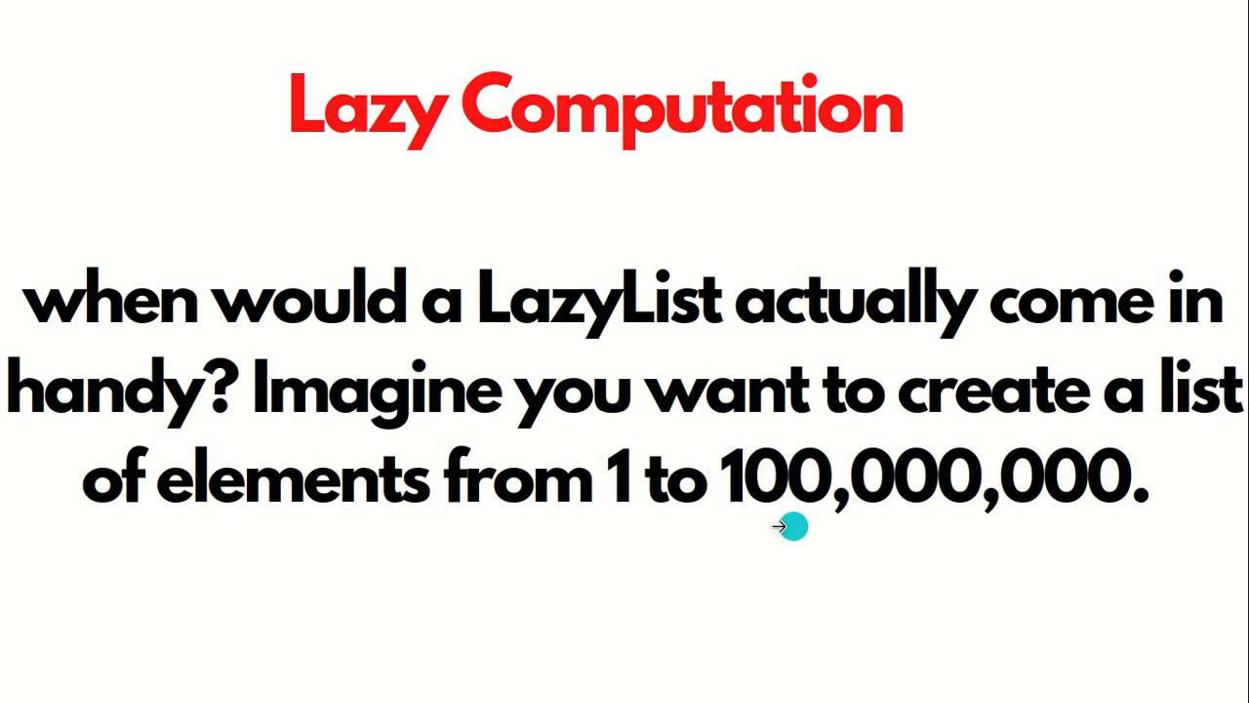
pyautogui.moveTo(976, 507)
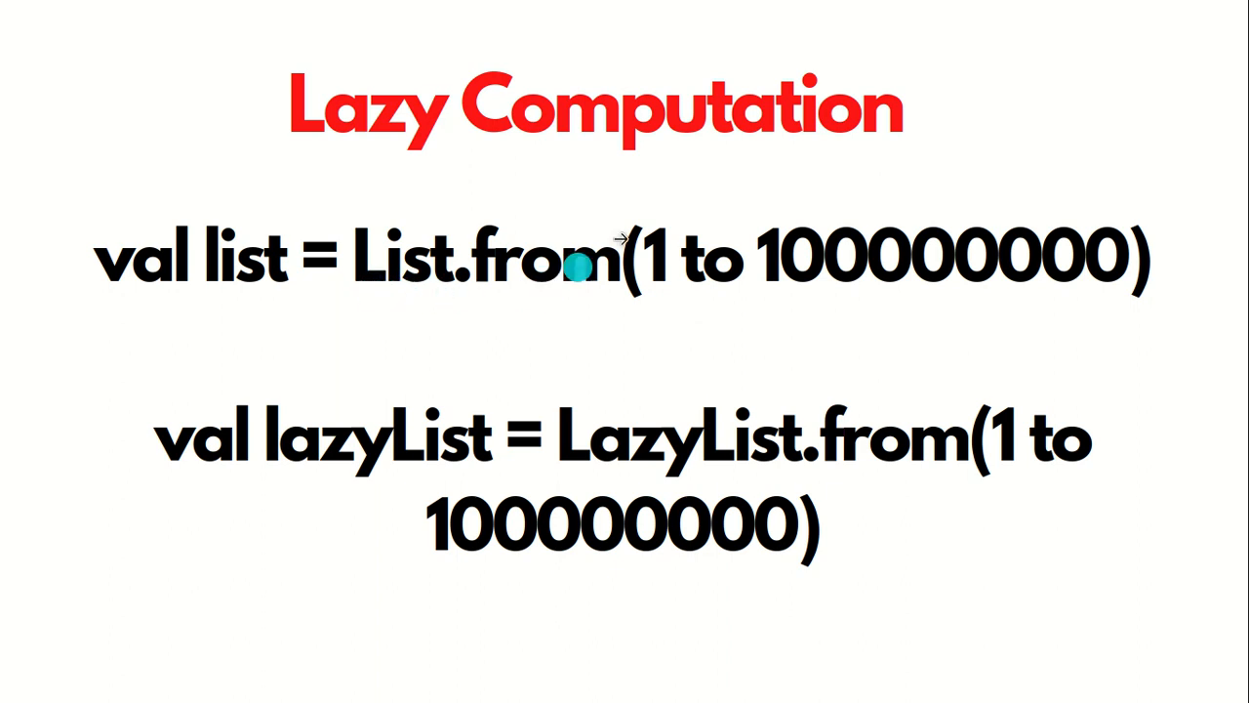
pyautogui.moveTo(862, 276)
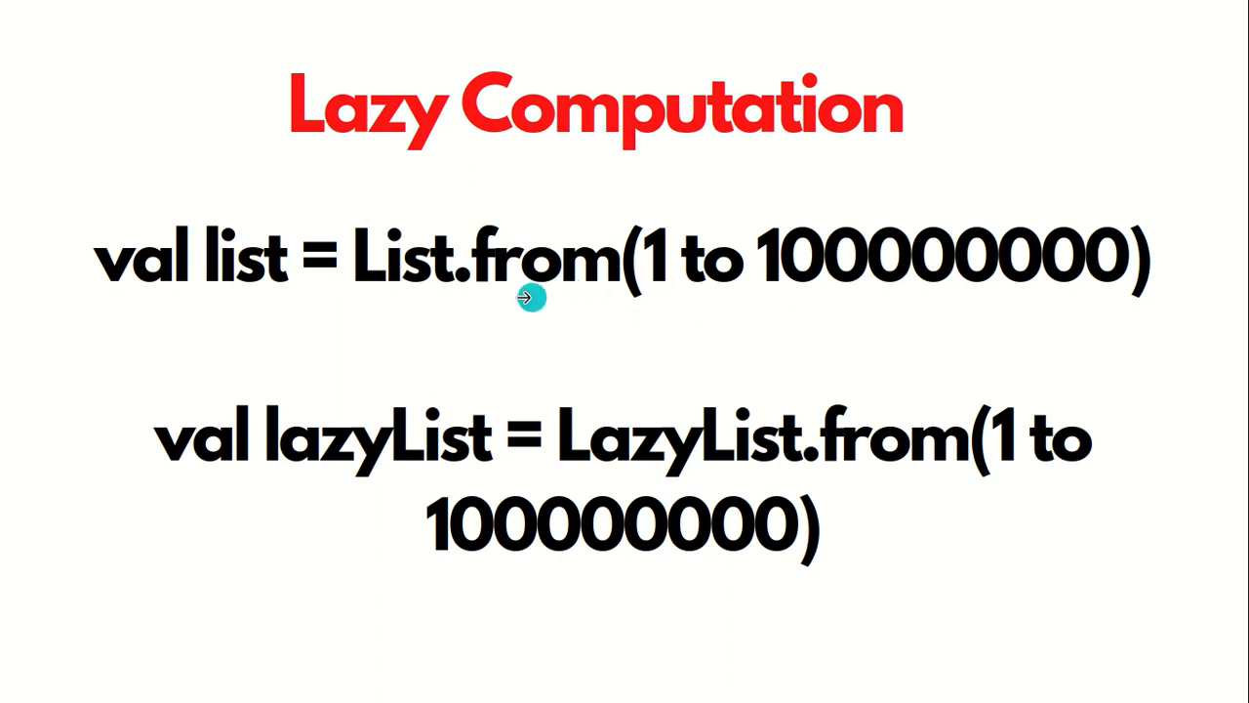
pyautogui.moveTo(826, 310)
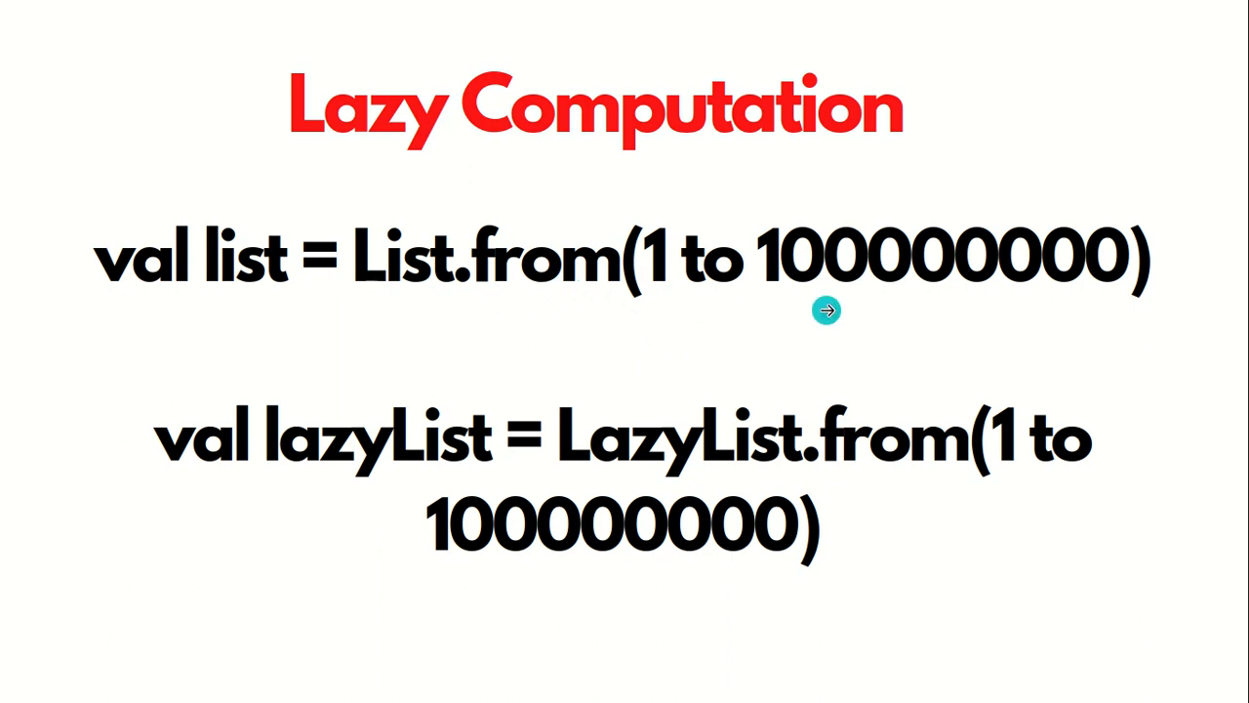
pyautogui.moveTo(826, 311)
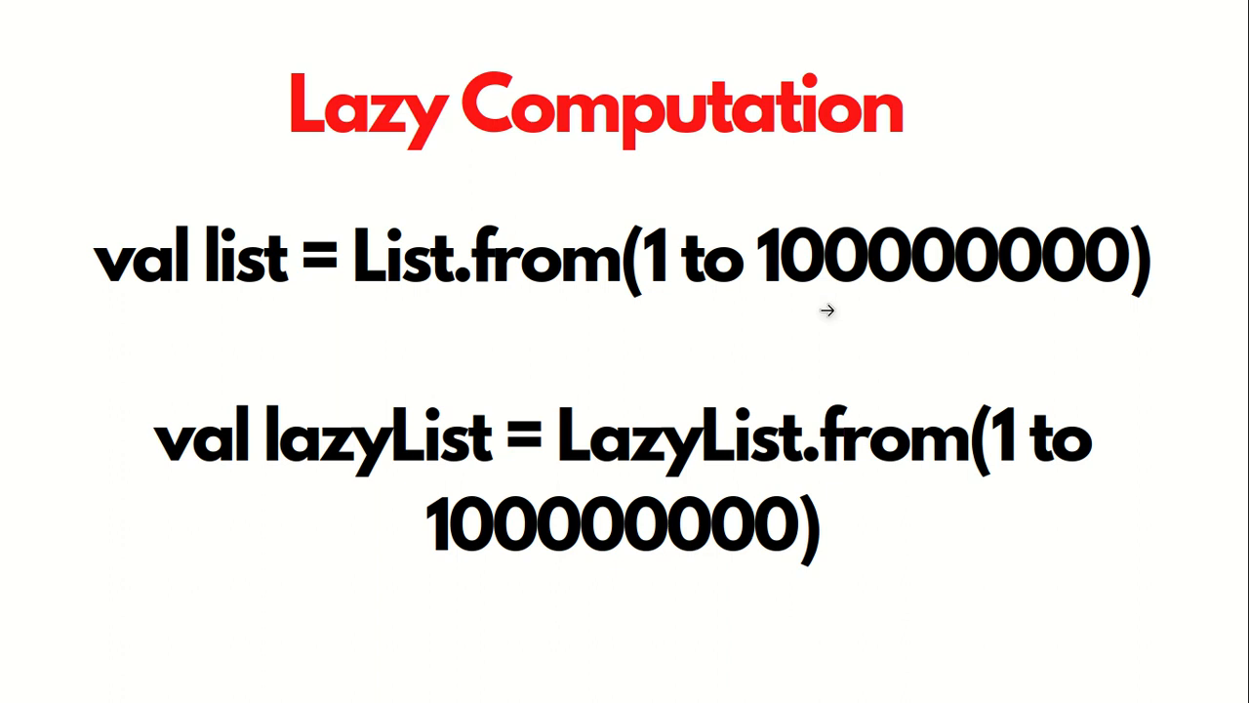
pyautogui.moveTo(818, 295)
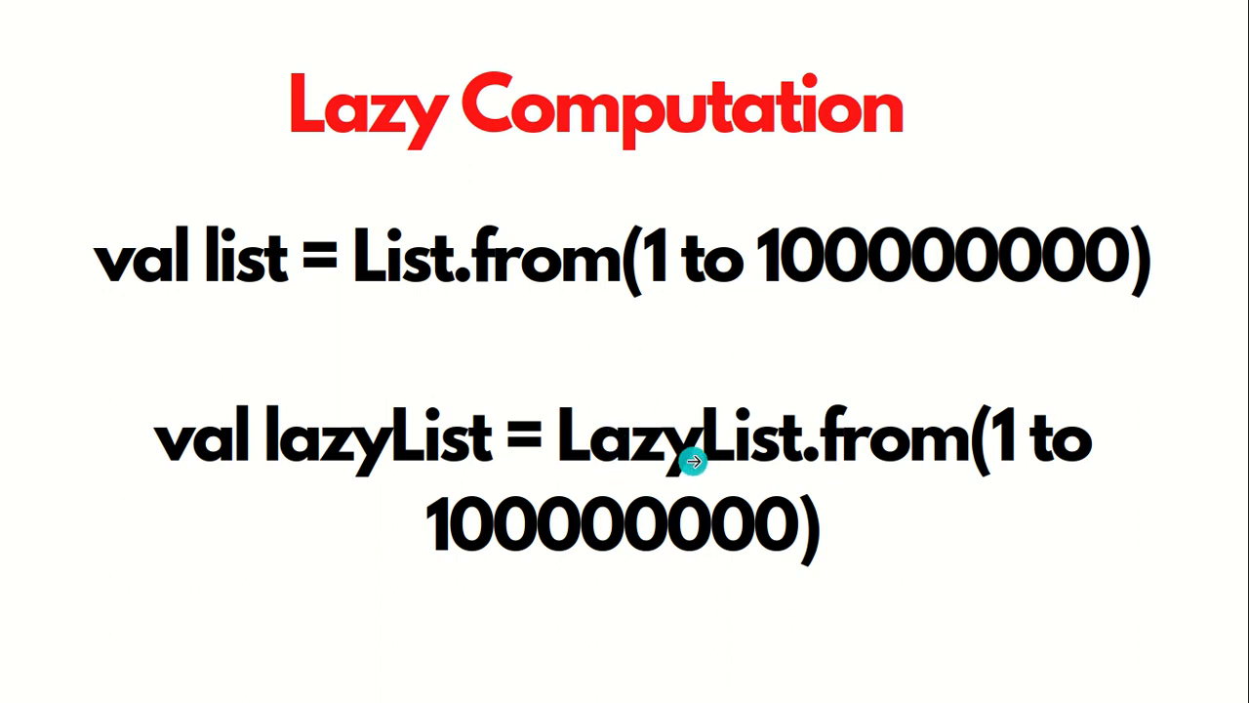
pyautogui.moveTo(693, 461)
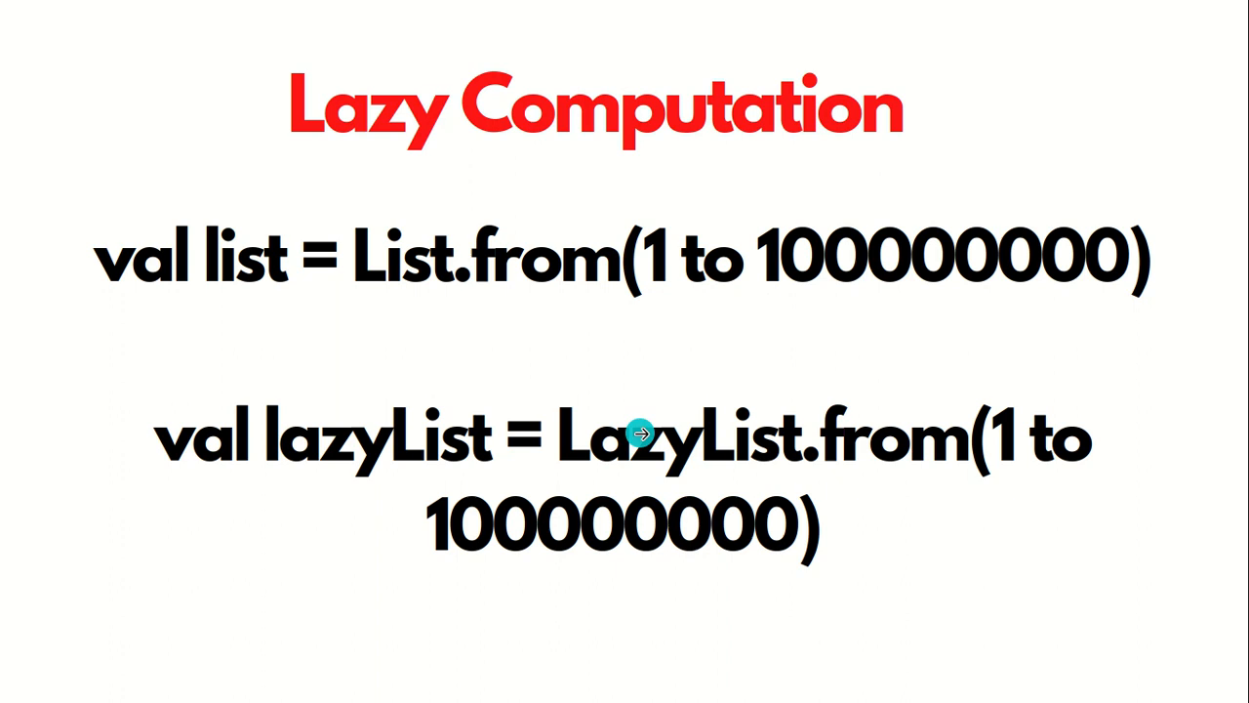
pyautogui.moveTo(659, 461)
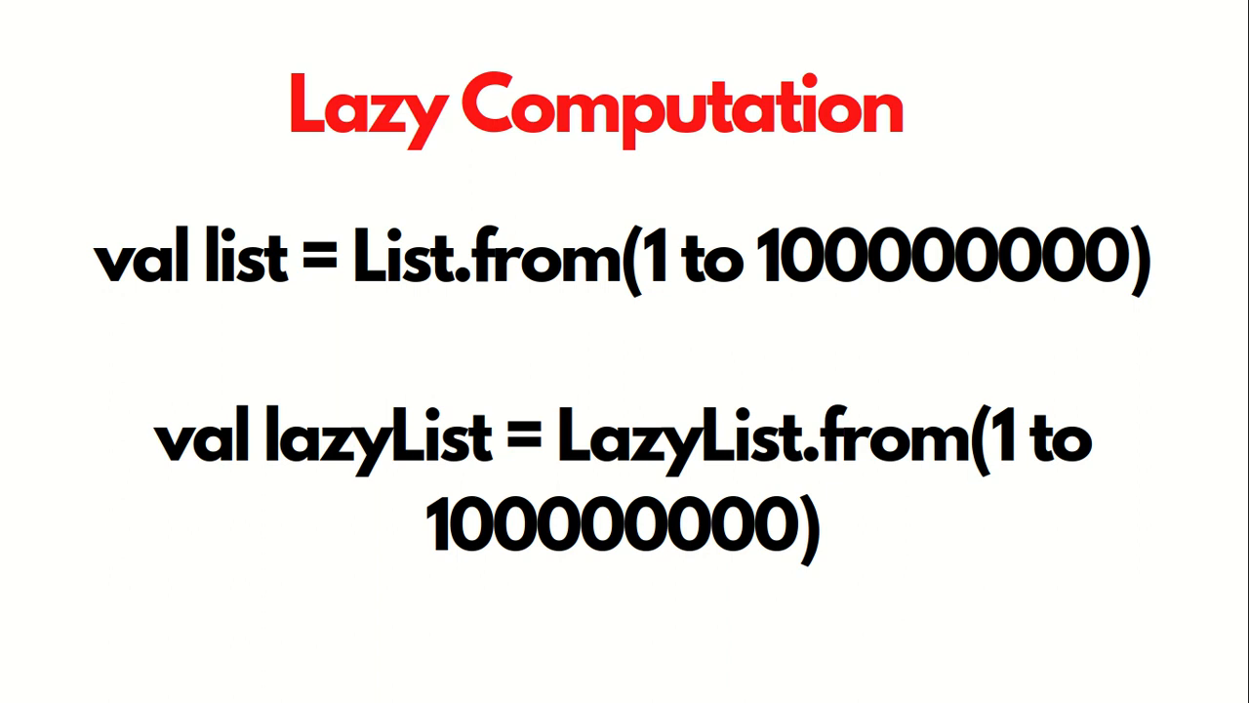
pyautogui.moveTo(629, 545)
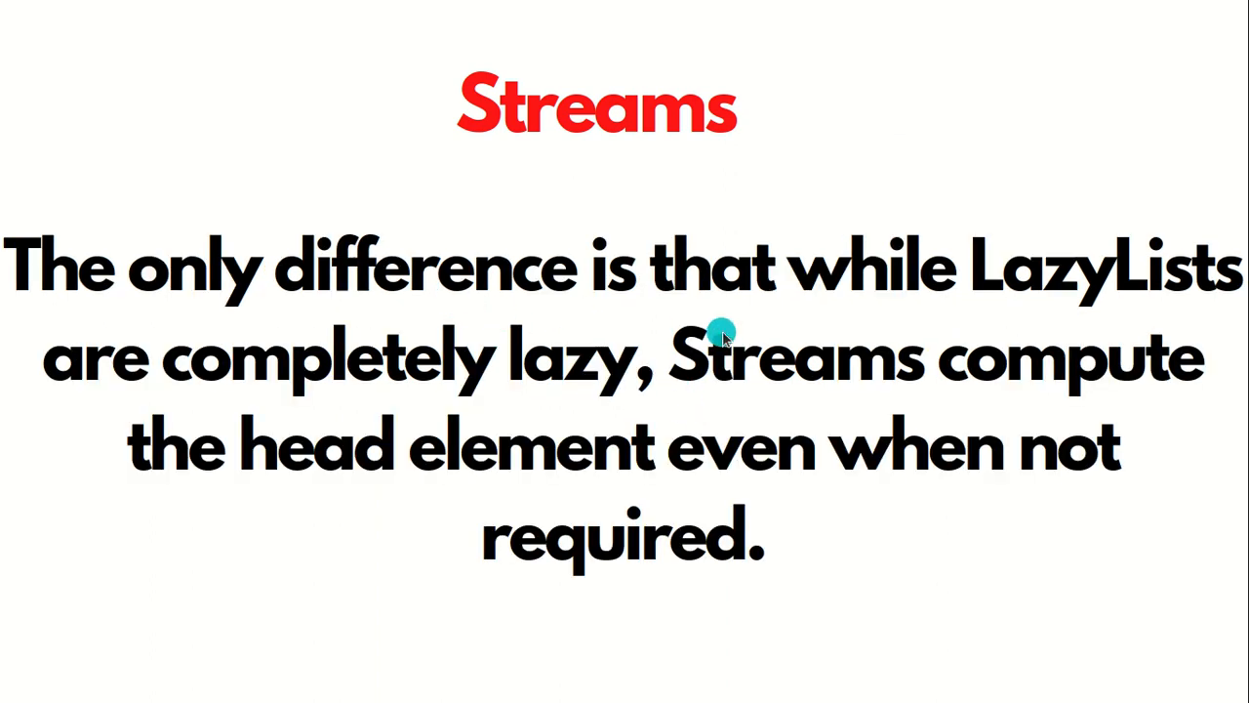
pyautogui.moveTo(732, 317)
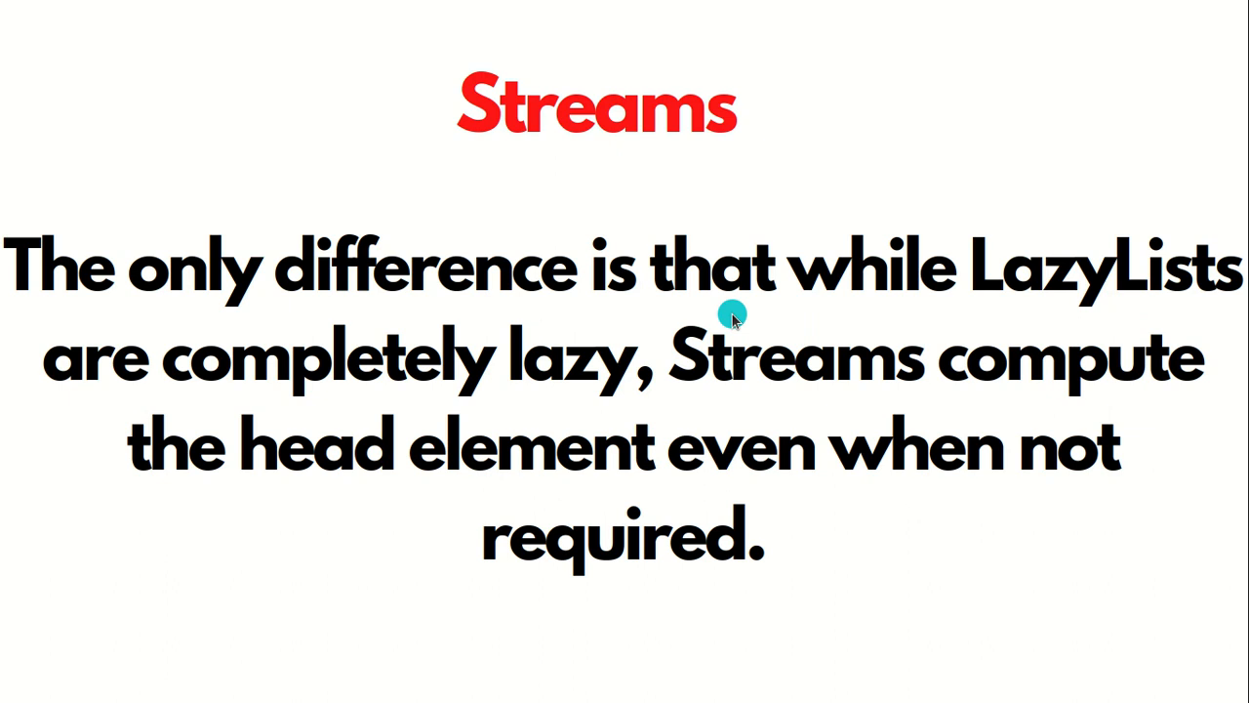
pyautogui.moveTo(473, 459)
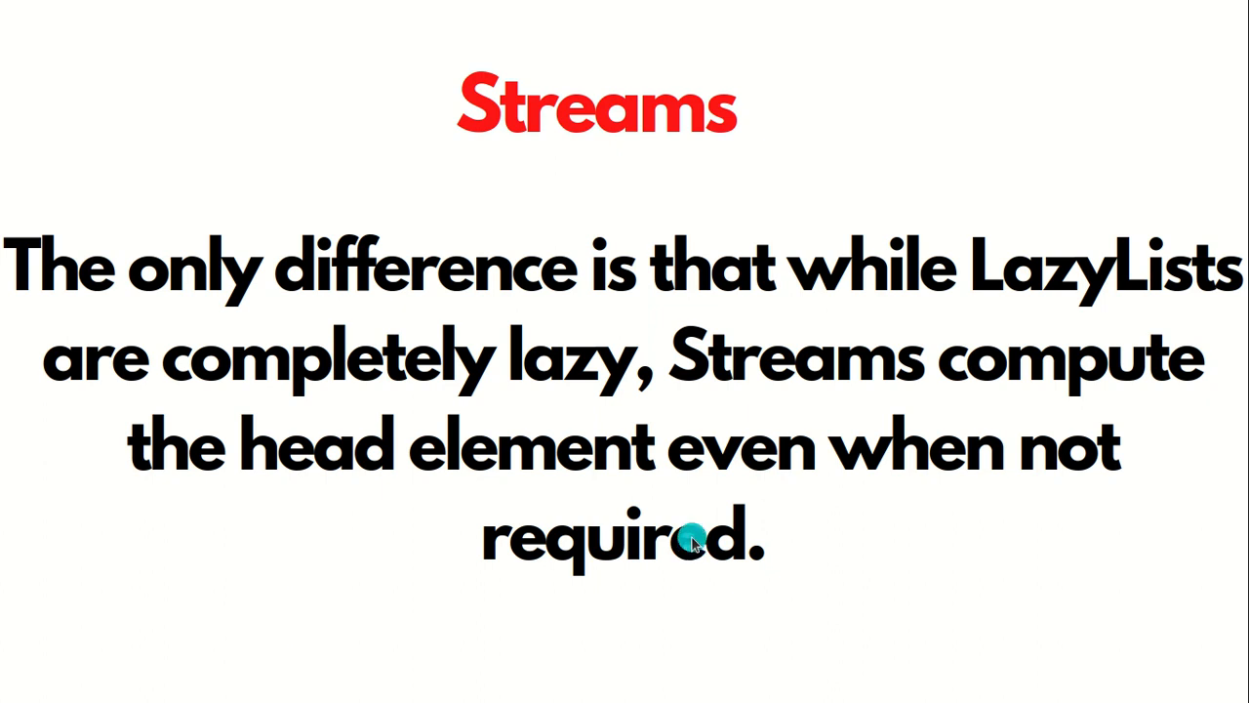
pyautogui.moveTo(795, 444)
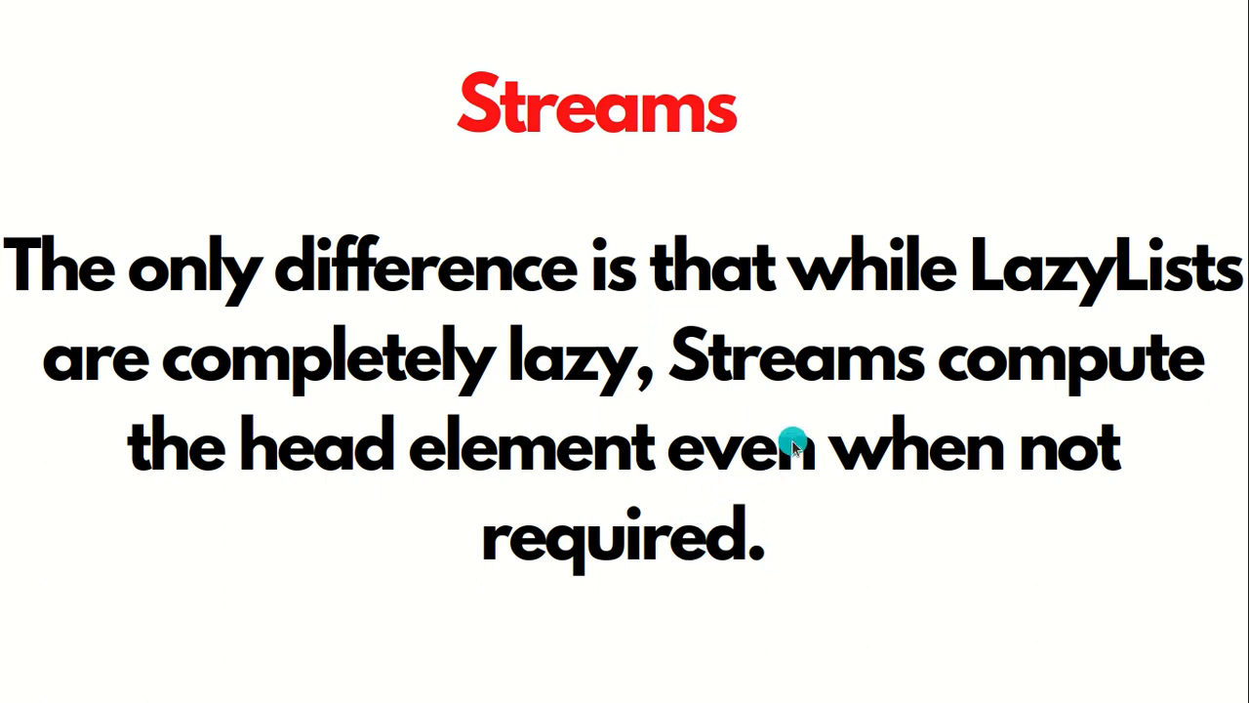
pyautogui.moveTo(586, 463)
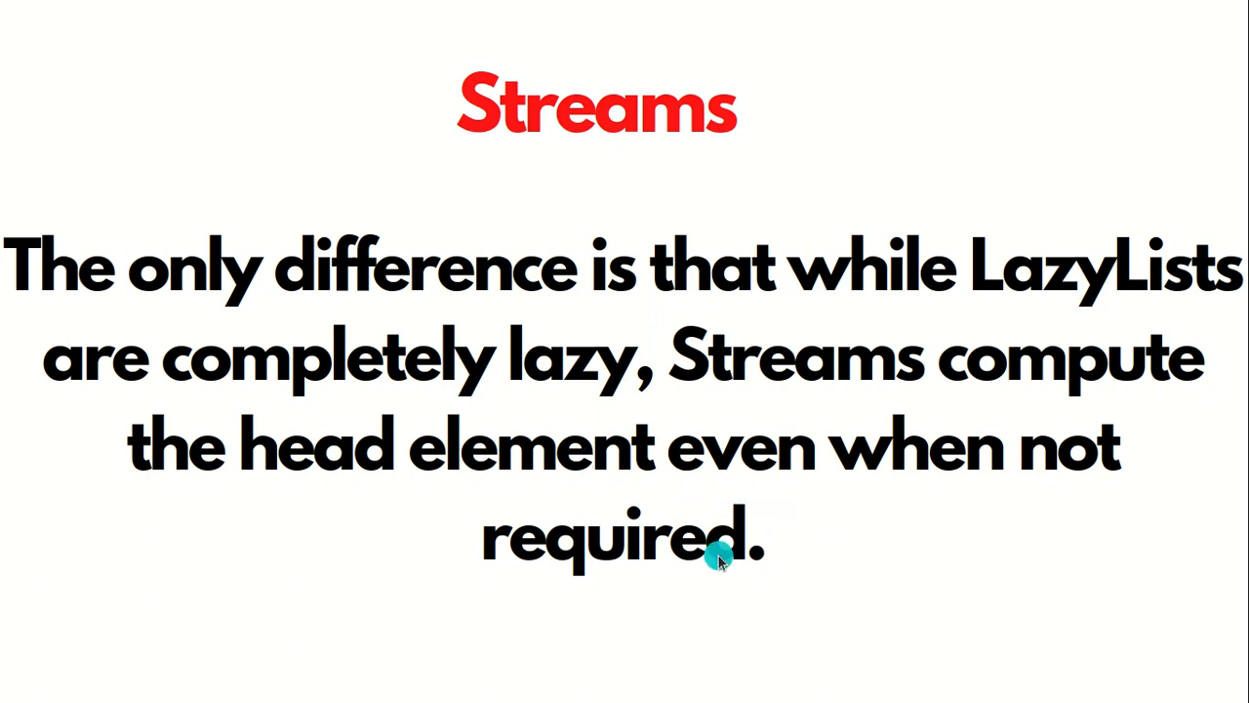
pyautogui.moveTo(605, 376)
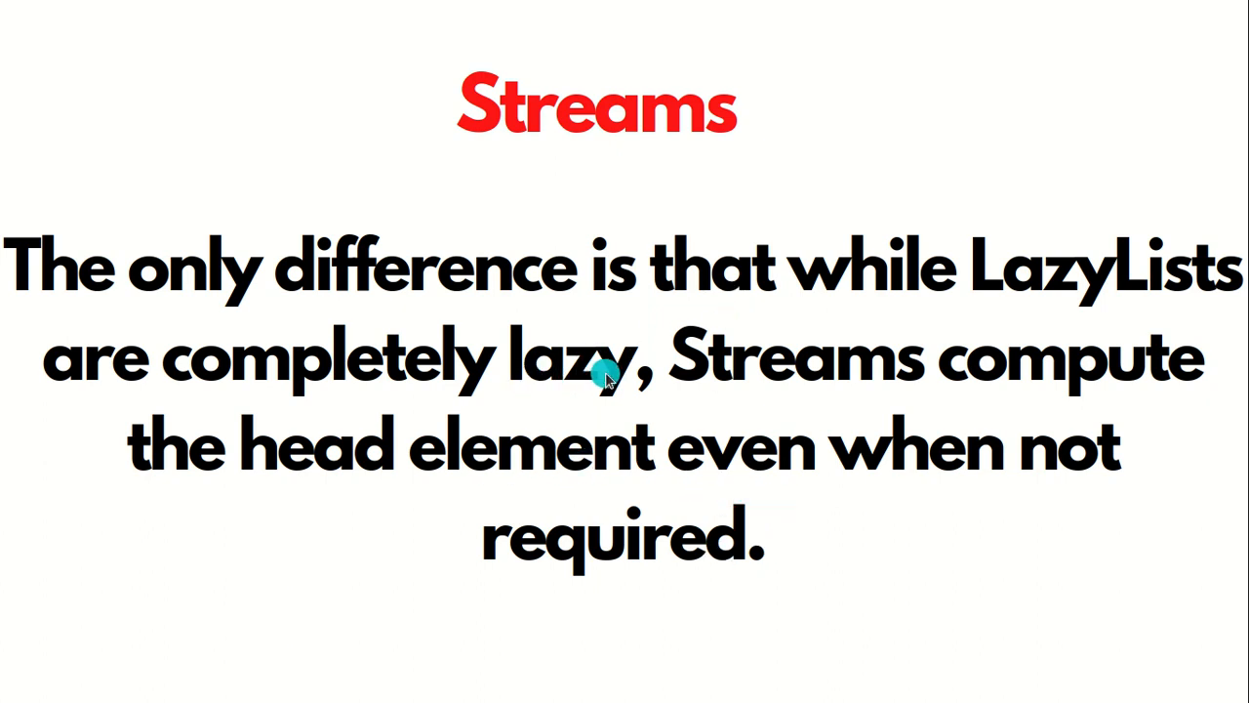
pyautogui.moveTo(718, 362)
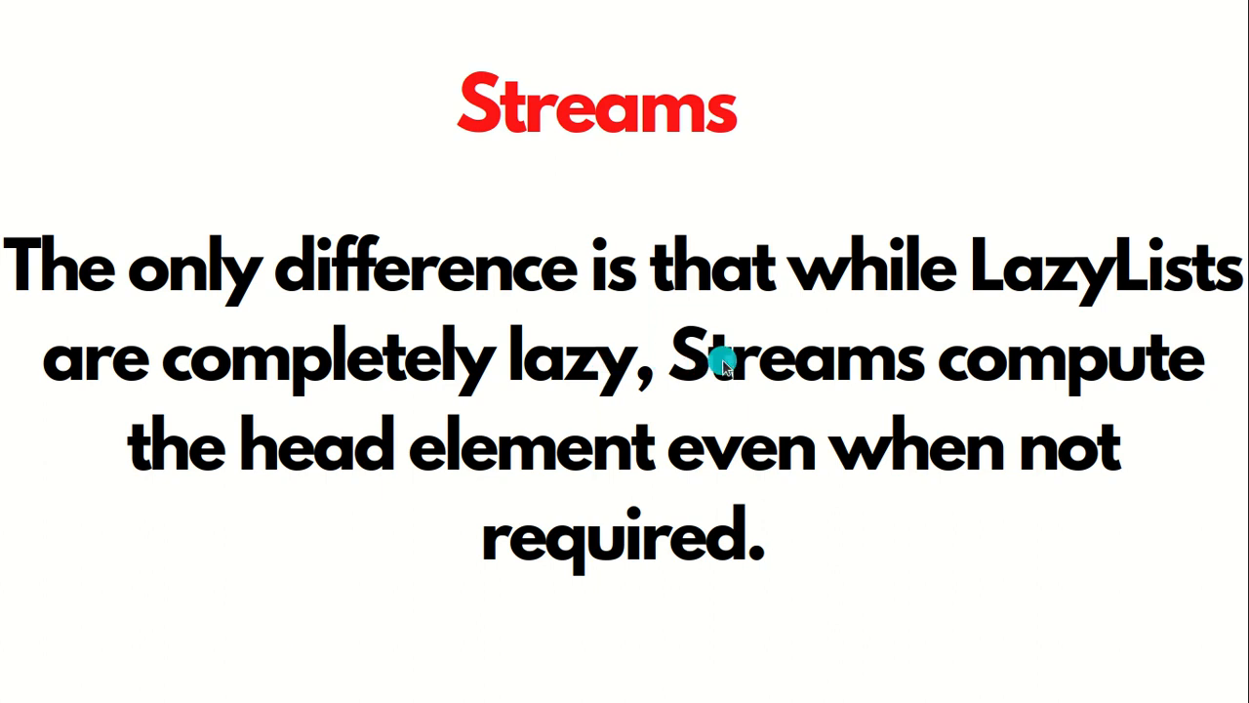
pyautogui.moveTo(722, 361)
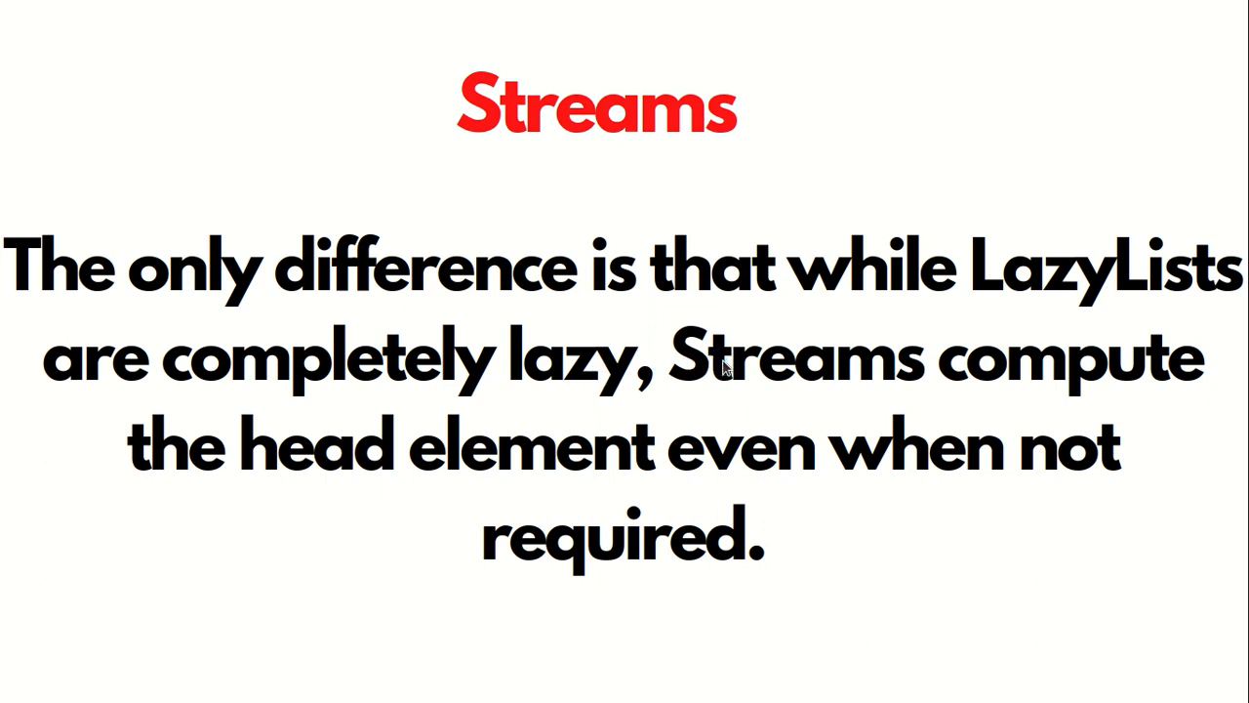
pyautogui.moveTo(722, 366)
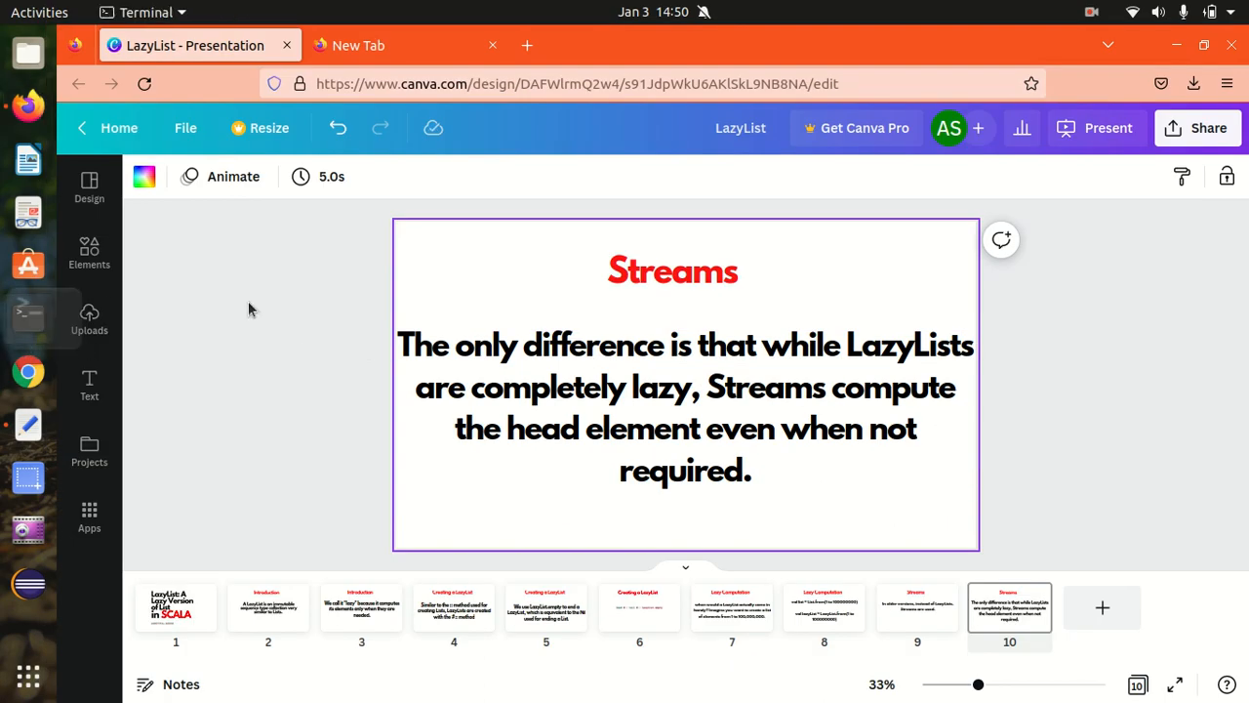
# - Bring up the lazylist Scala file and select the wholeList definition and print lines
pyautogui.click(28, 314)
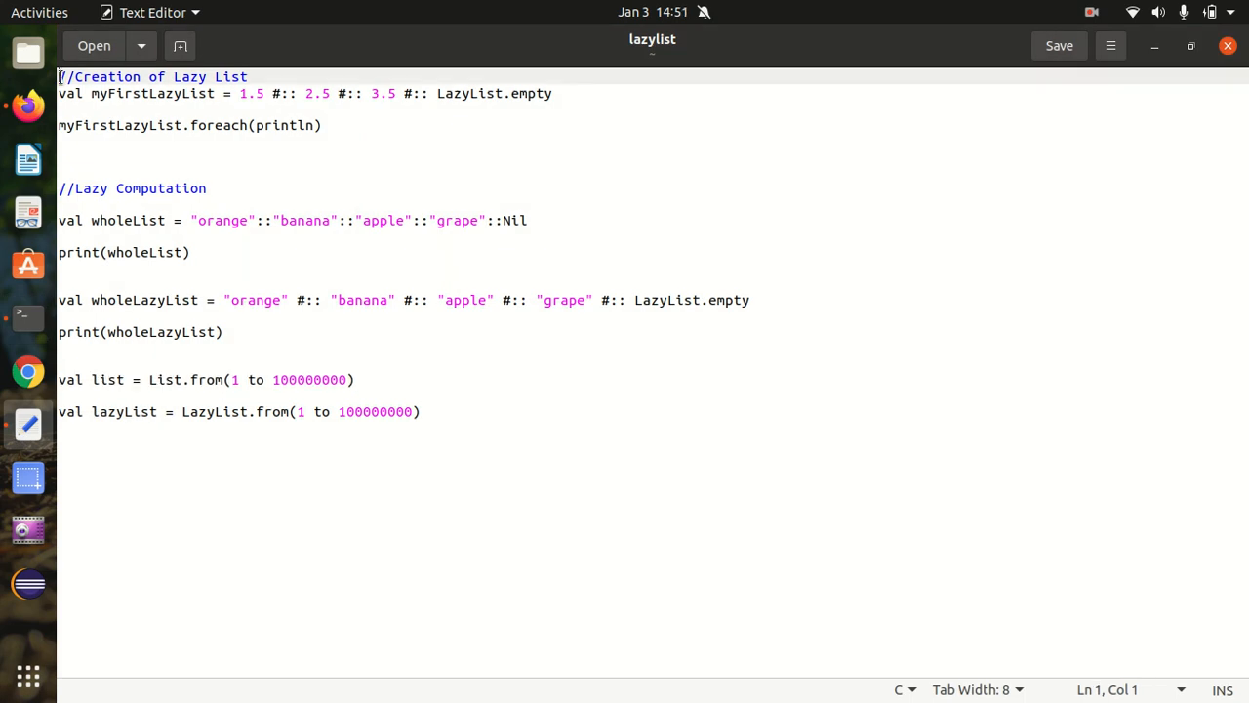
pyautogui.click(322, 125)
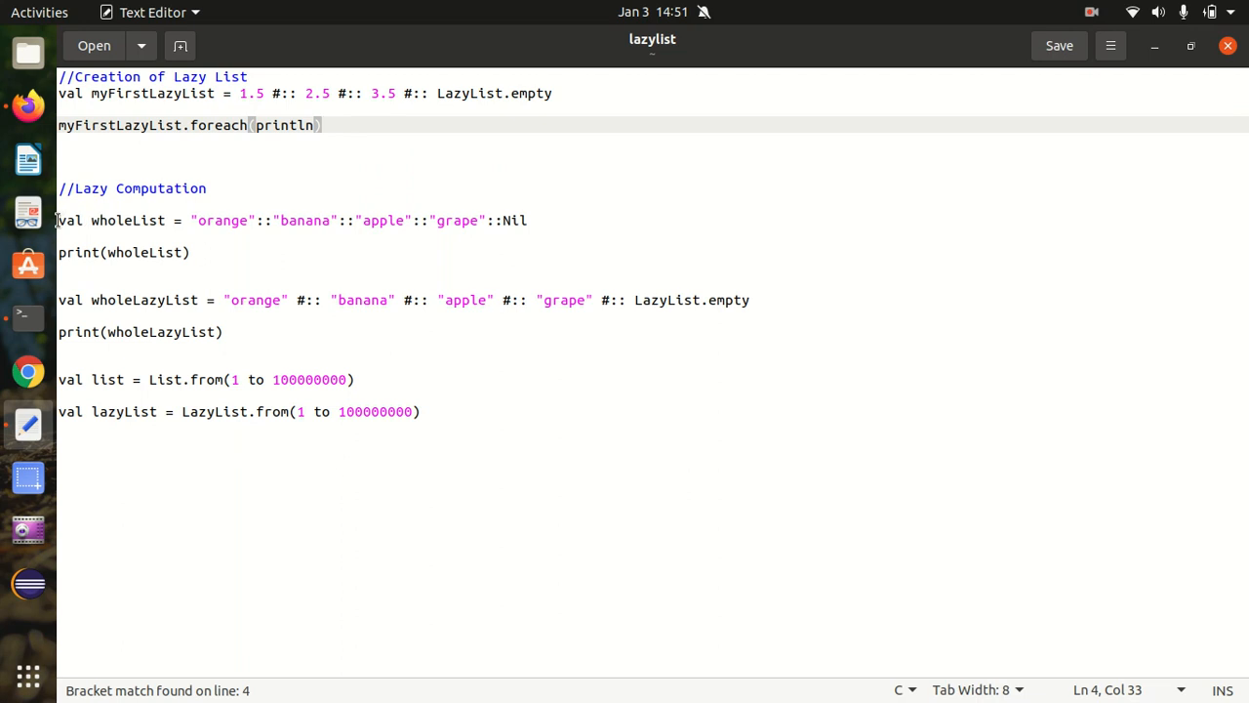
pyautogui.moveTo(58, 220); pyautogui.dragTo(193, 252)
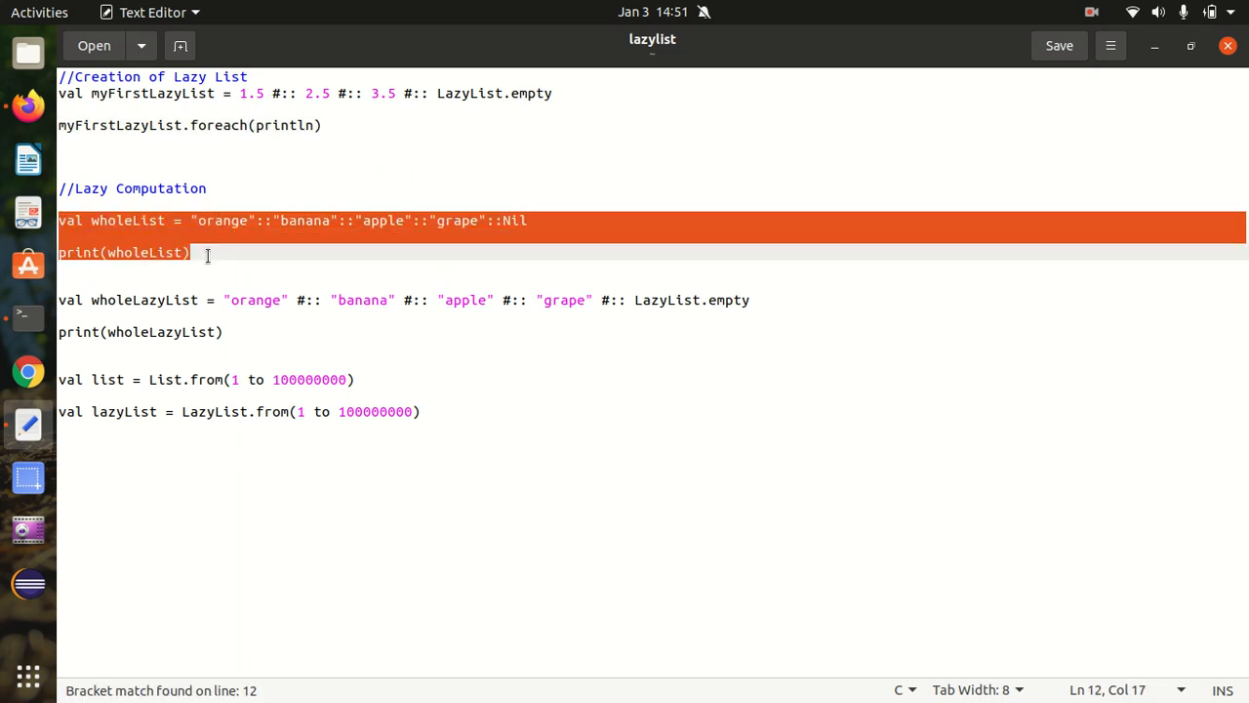
# - Evaluate myFirstLazyList of 1.5, 2.5, 3.5 in the REPL, returning LazyList(<not computed>)
pyautogui.click(192, 252)
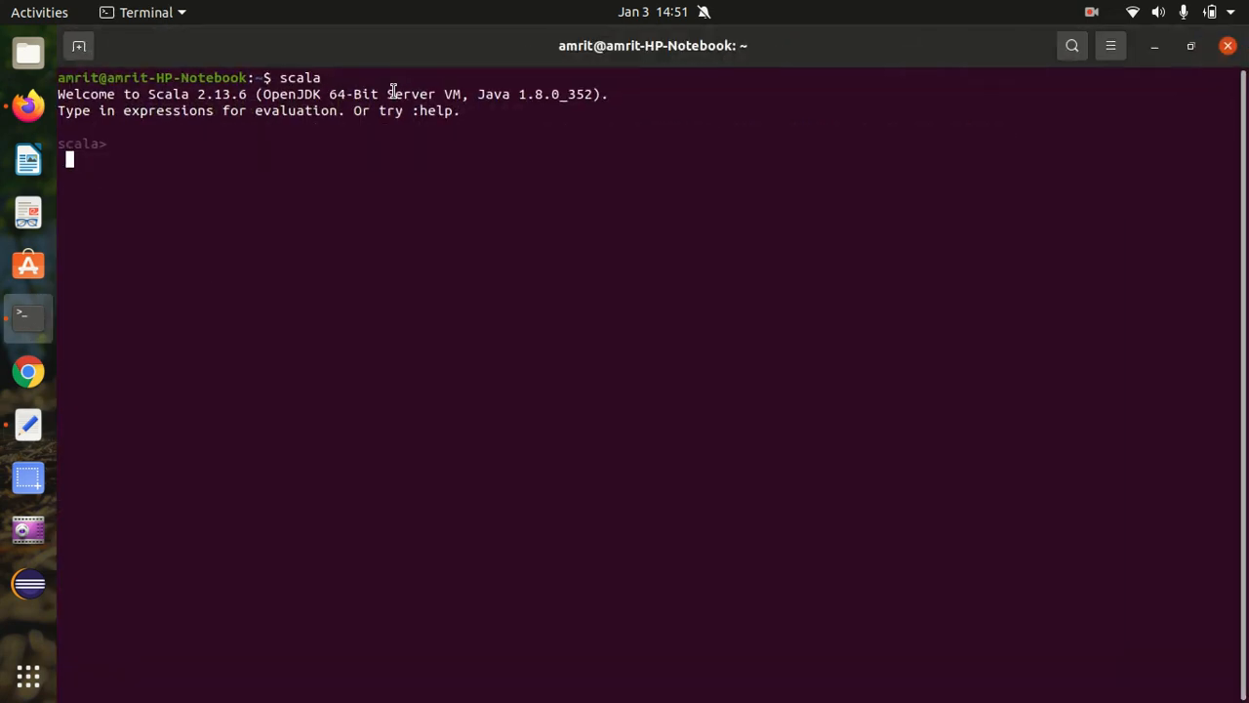
pyautogui.press('Return')
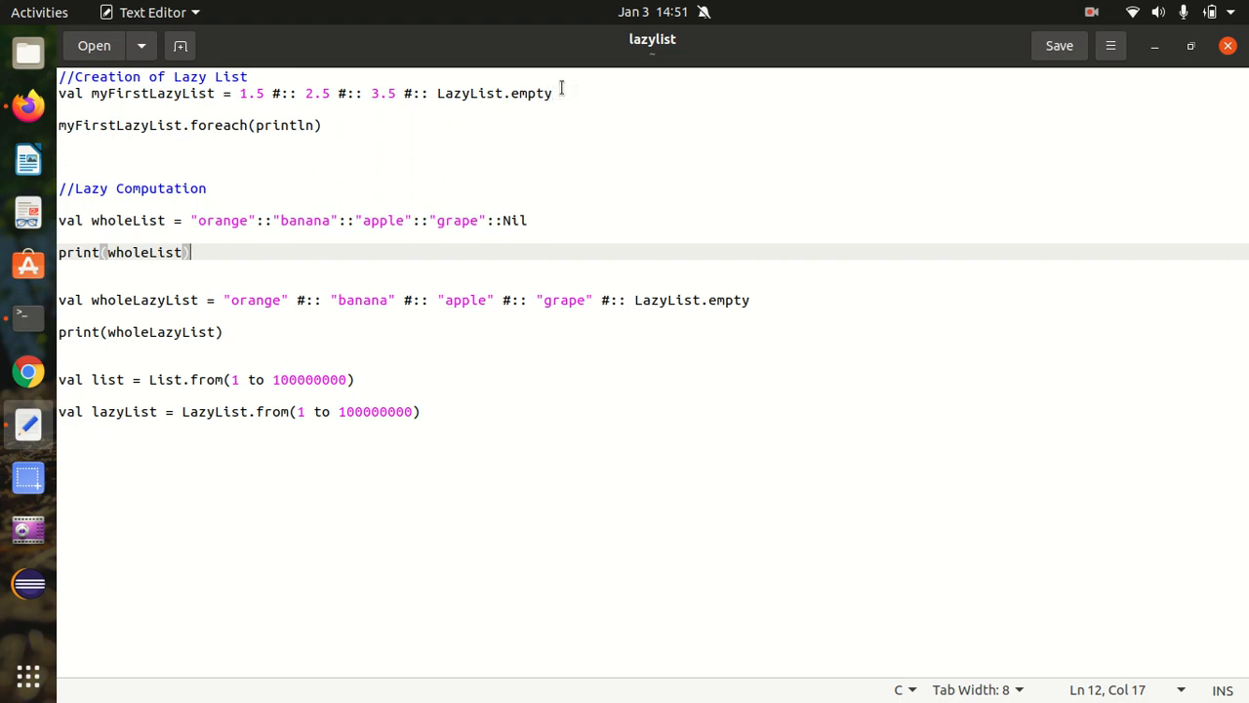
pyautogui.tripleClick(292, 93)
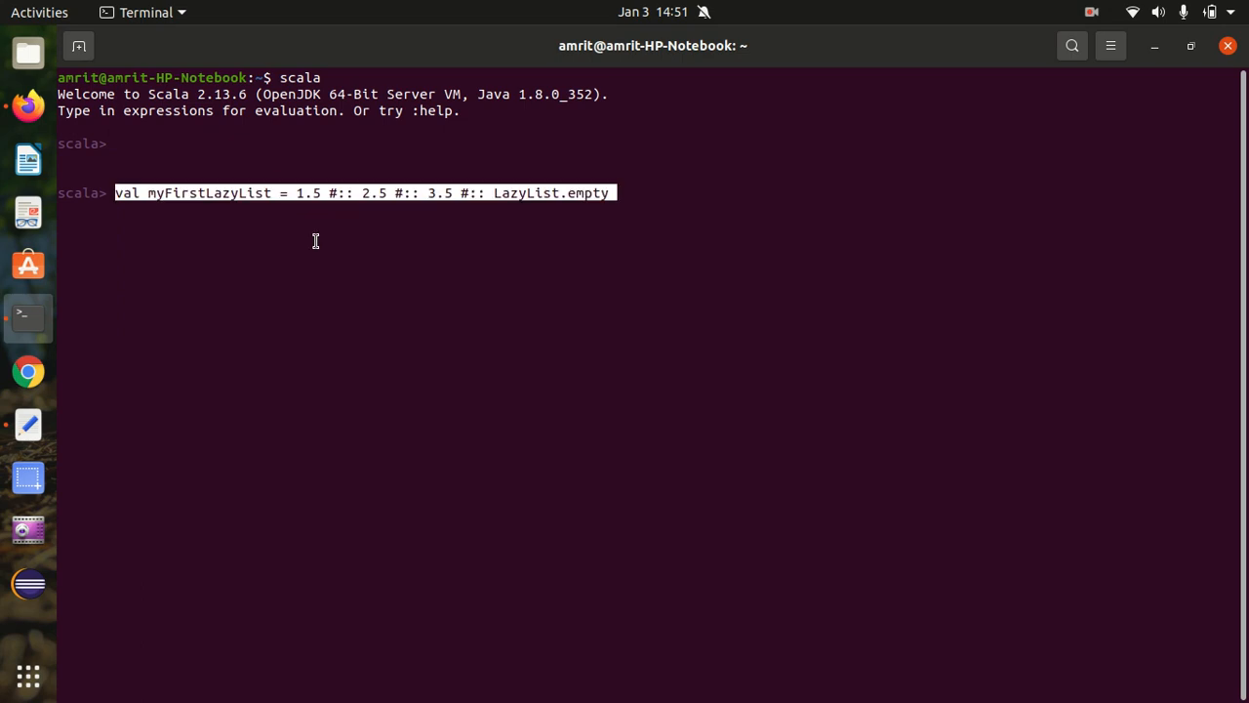
pyautogui.press('Return')
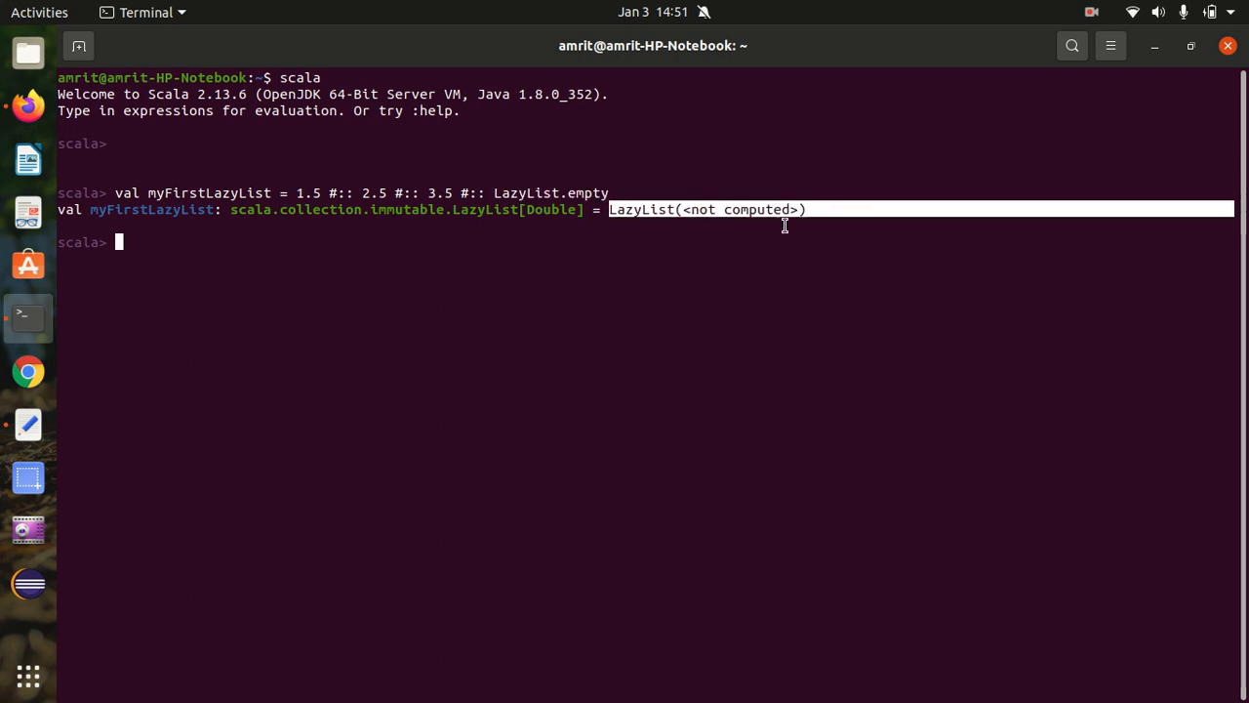
pyautogui.moveTo(783, 235)
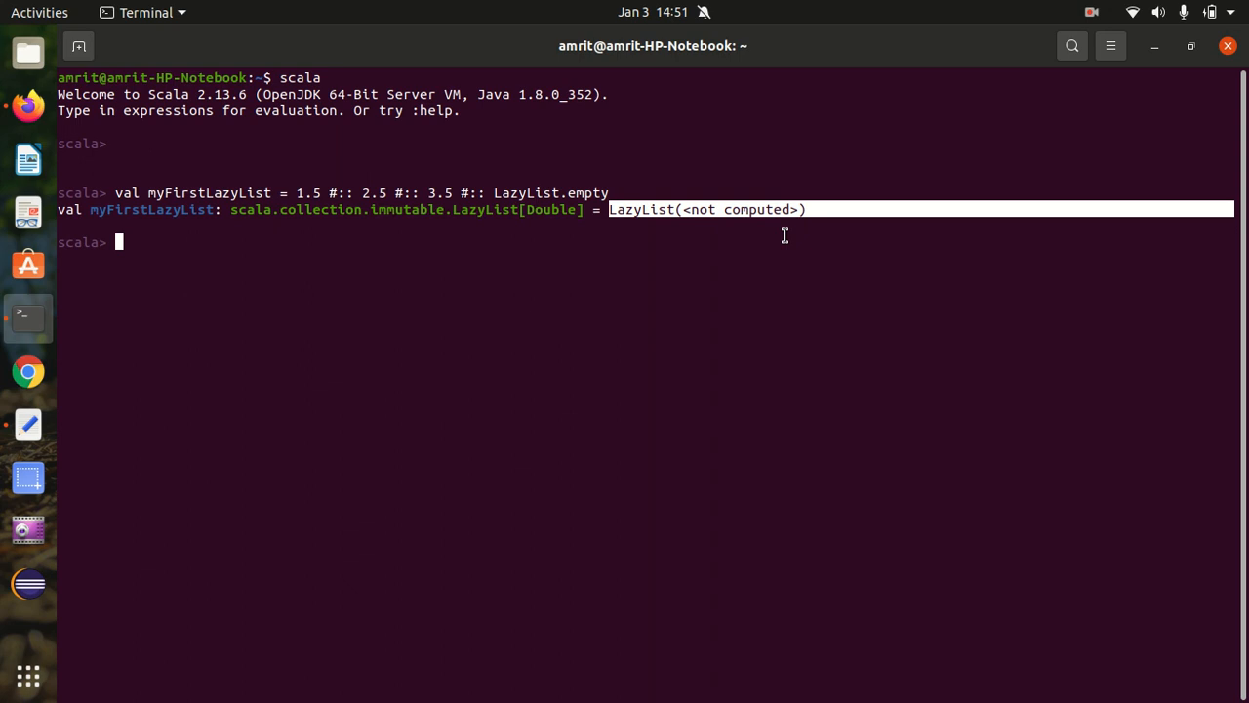
pyautogui.moveTo(549, 244)
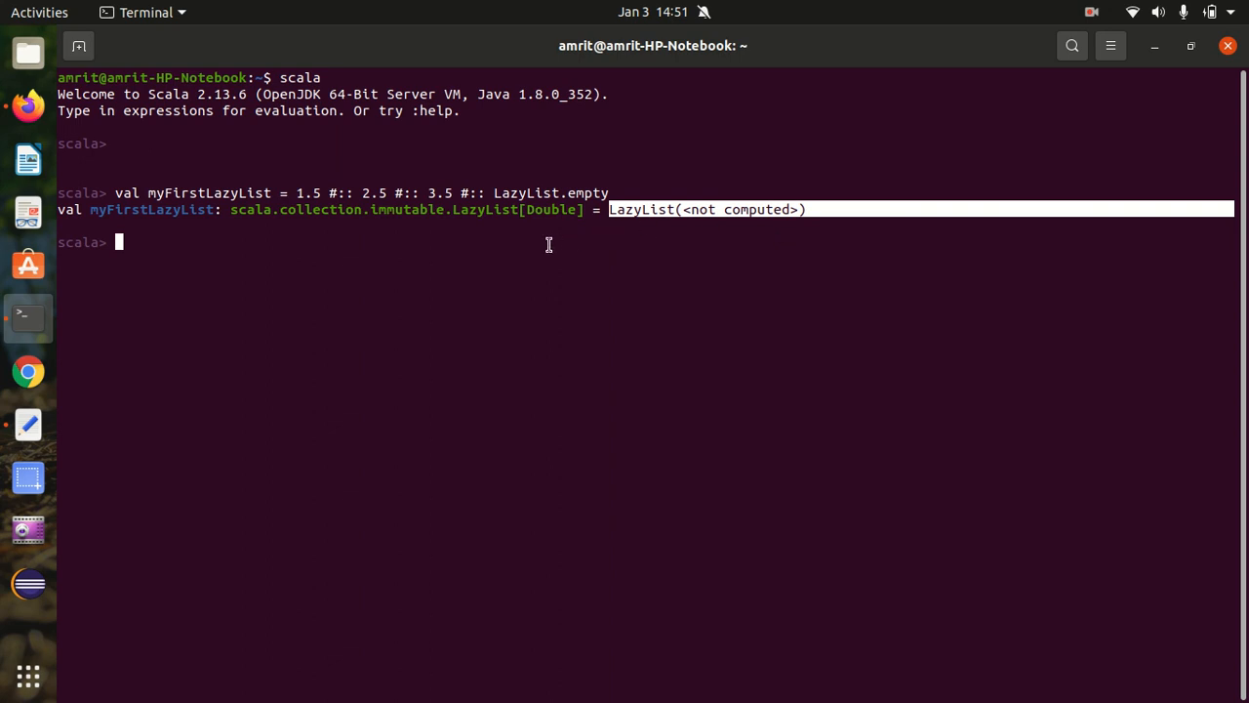
pyautogui.moveTo(28, 423)
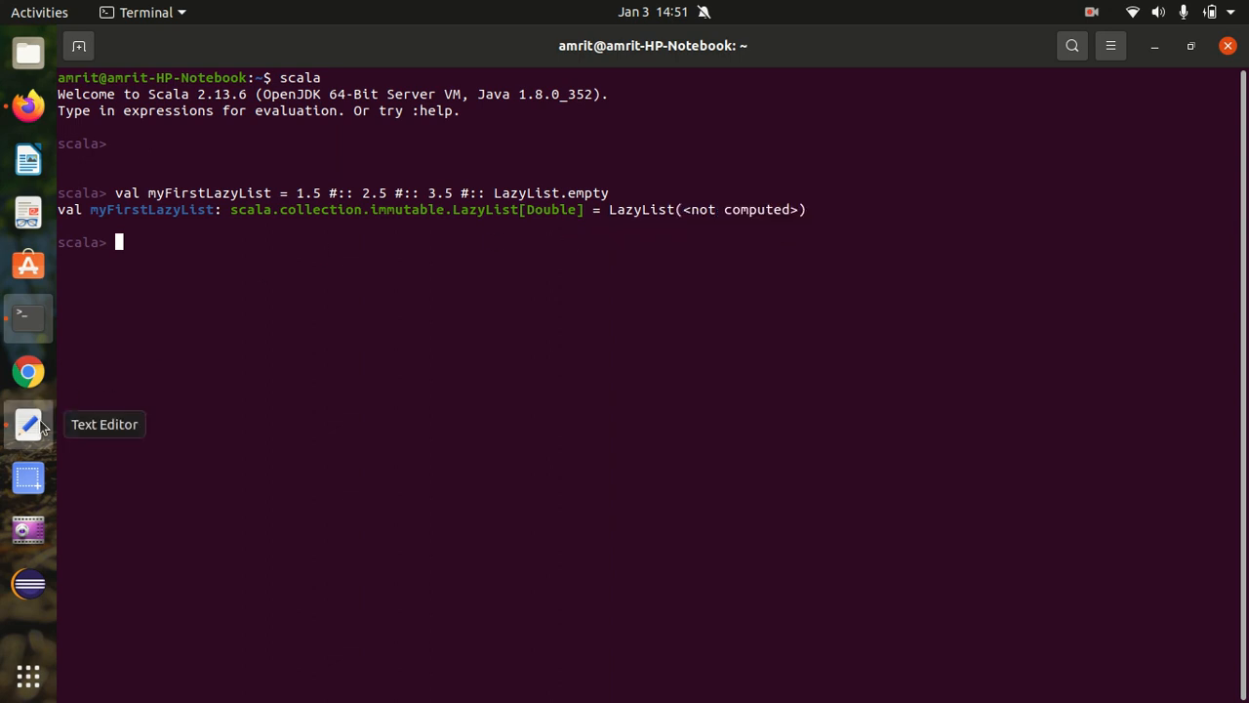
# - Evaluate wholeList in the REPL, printing List(orange, banana, apple, grape)
pyautogui.click(29, 424)
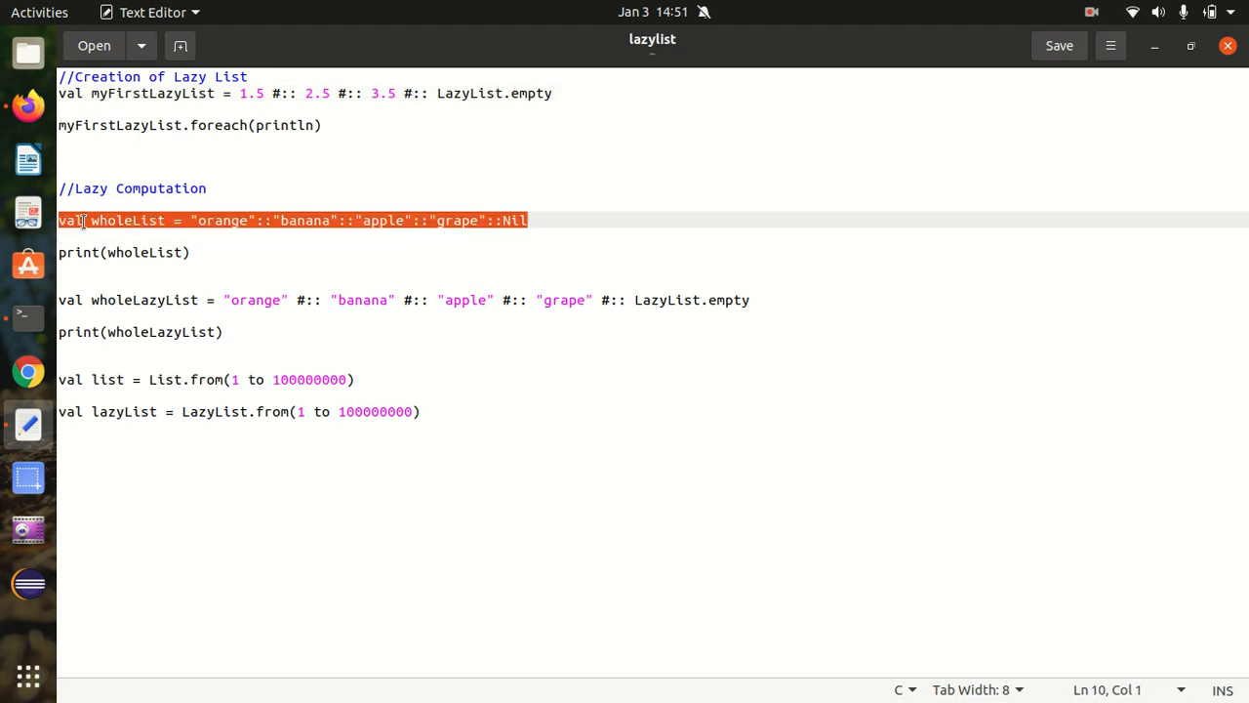
pyautogui.click(28, 315)
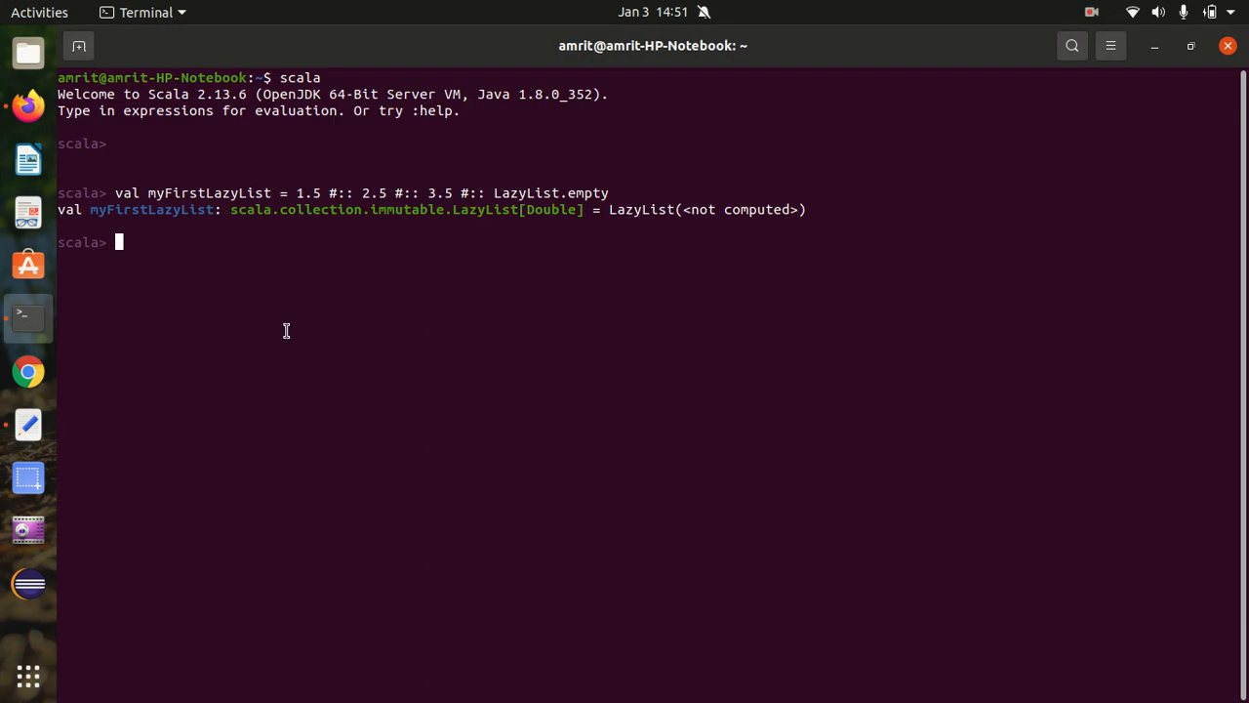
pyautogui.moveTo(287, 317)
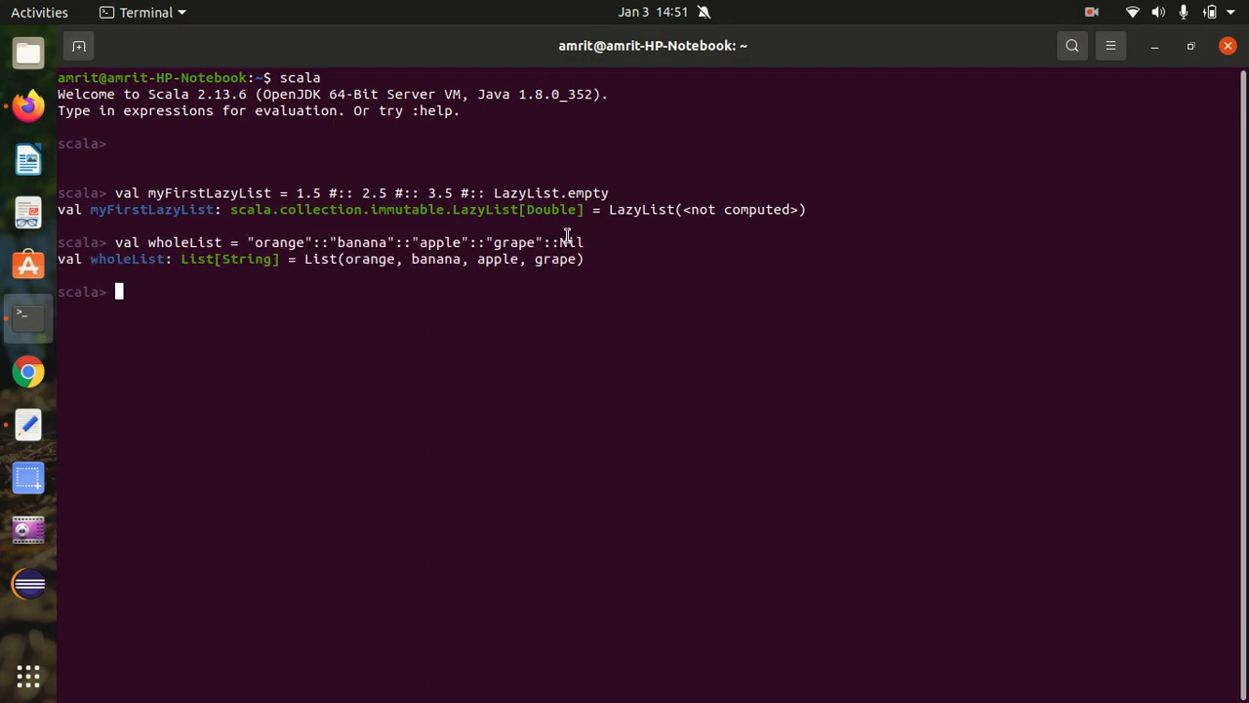
pyautogui.doubleClick(571, 242)
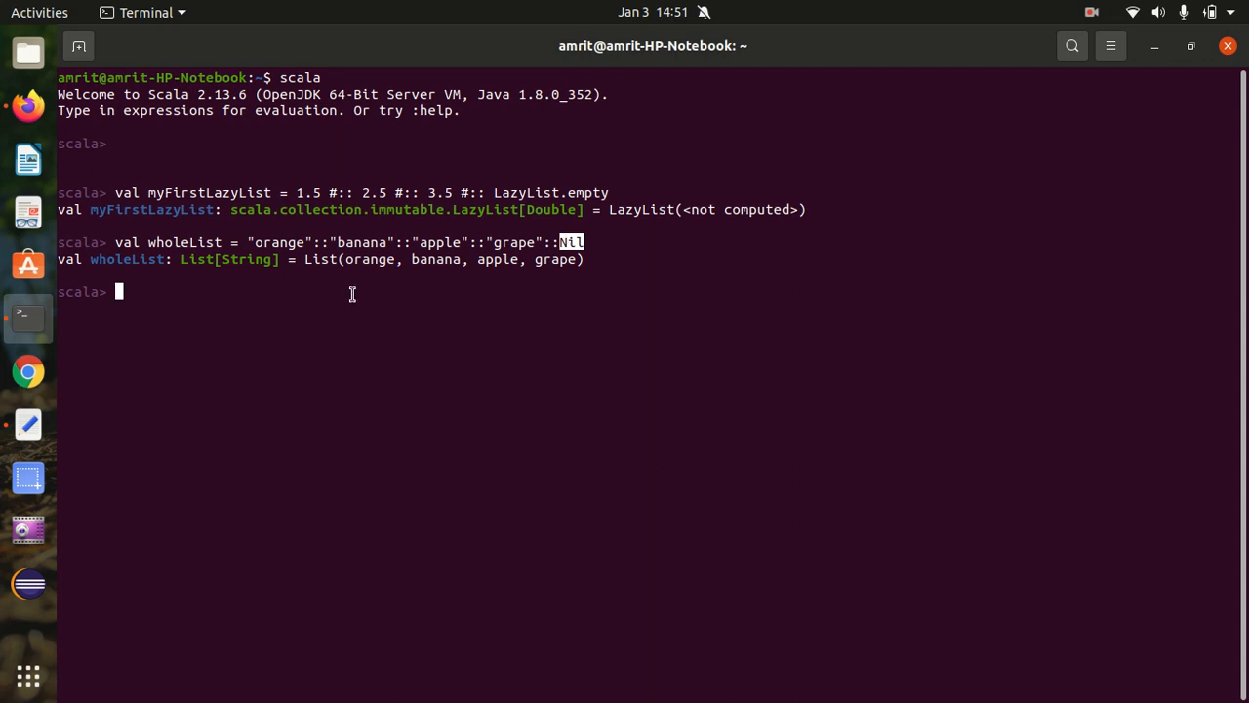
pyautogui.doubleClick(225, 259)
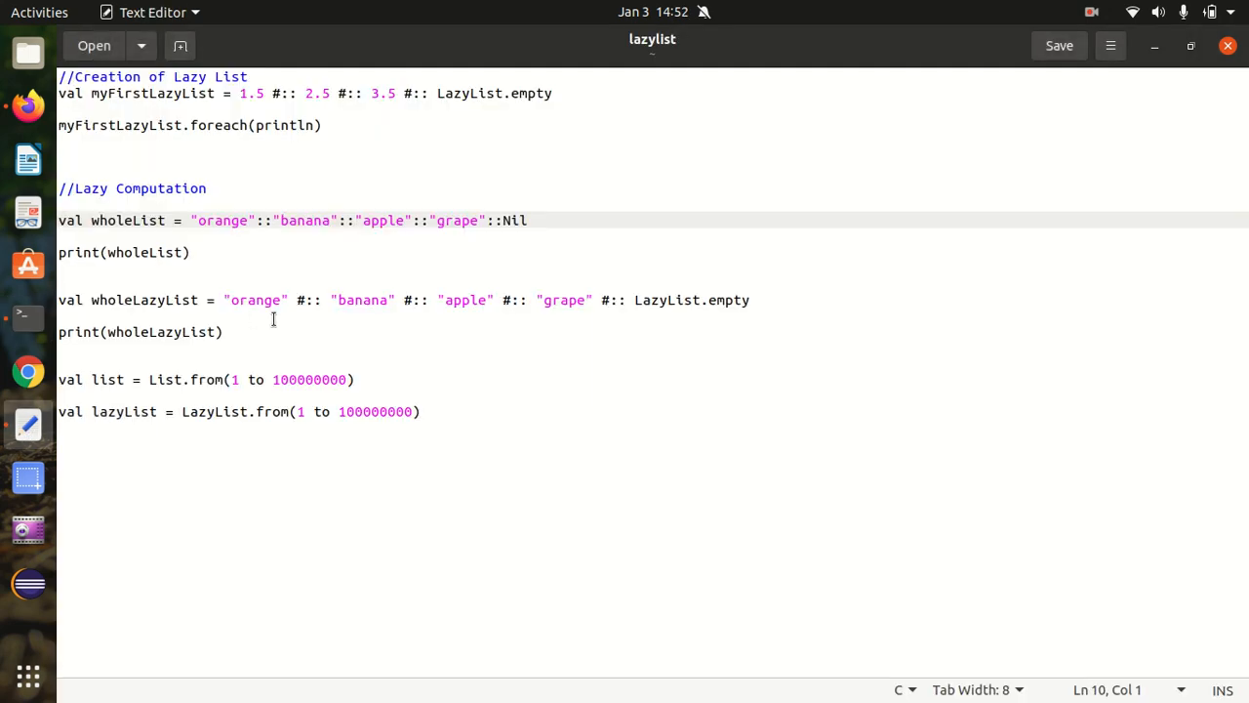
# - Evaluate wholeLazyList of the four fruits with LazyList.empty, returning LazyList(<not computed>)
pyautogui.moveTo(402, 300); pyautogui.dragTo(750, 299)
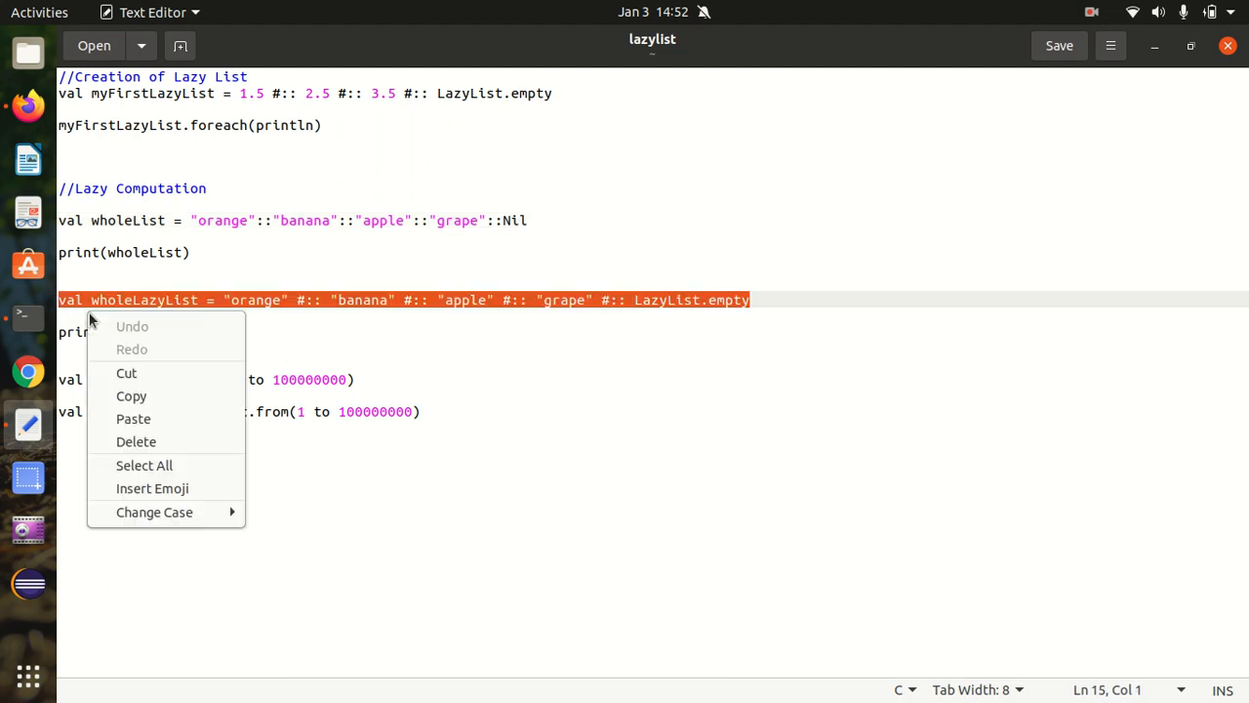
pyautogui.click(27, 313)
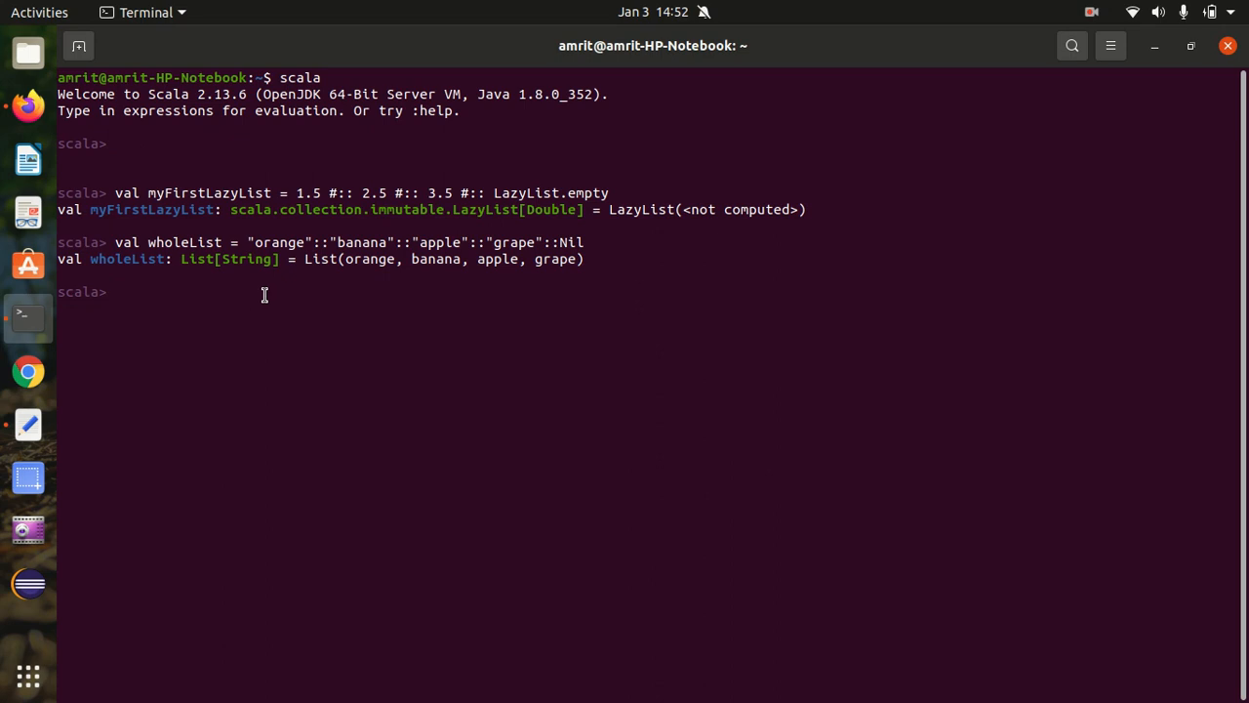
pyautogui.write('val wholeLazyList = "orange" #:: "banana" #:: "apple" #:: "grape" #:: LazyList.empty')
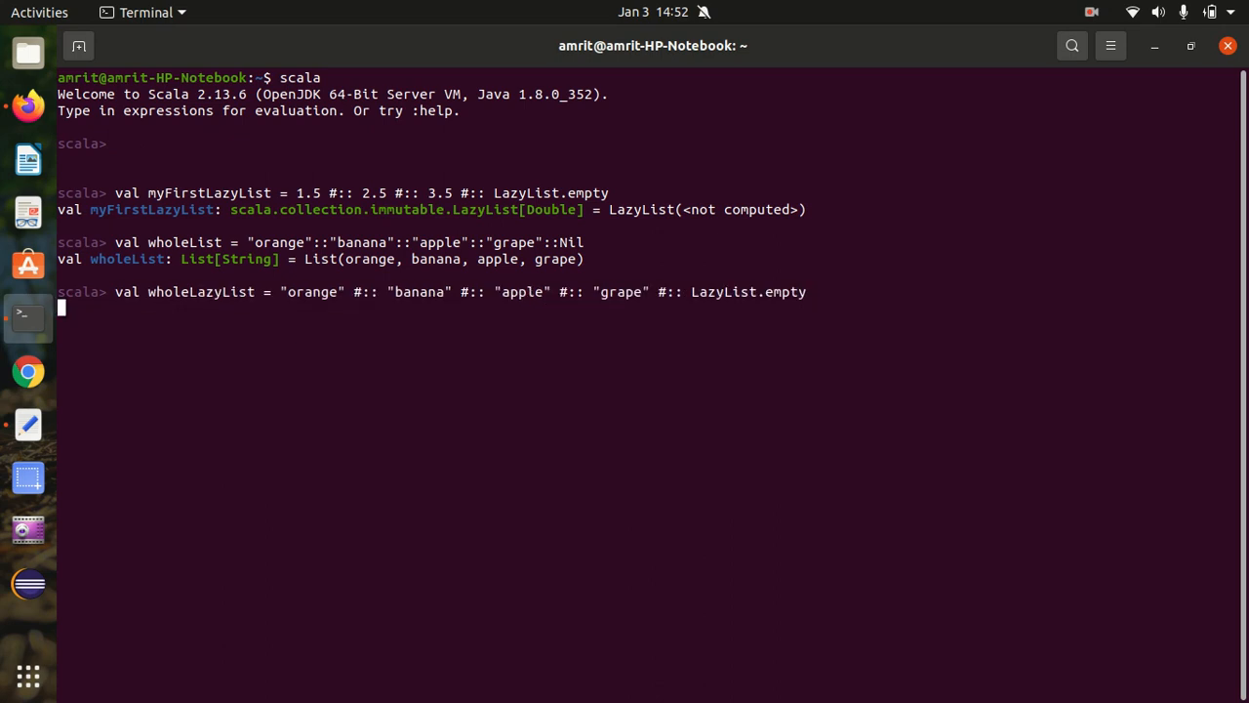
pyautogui.press('Return')
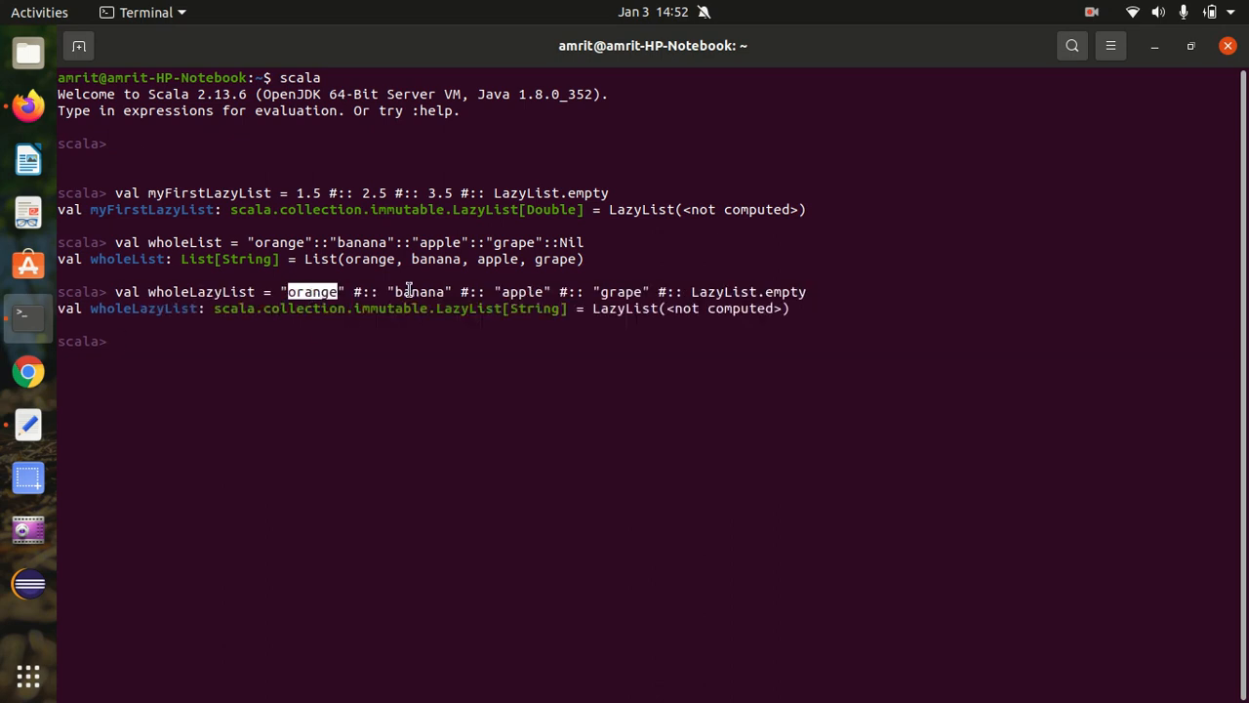
pyautogui.moveTo(669, 291)
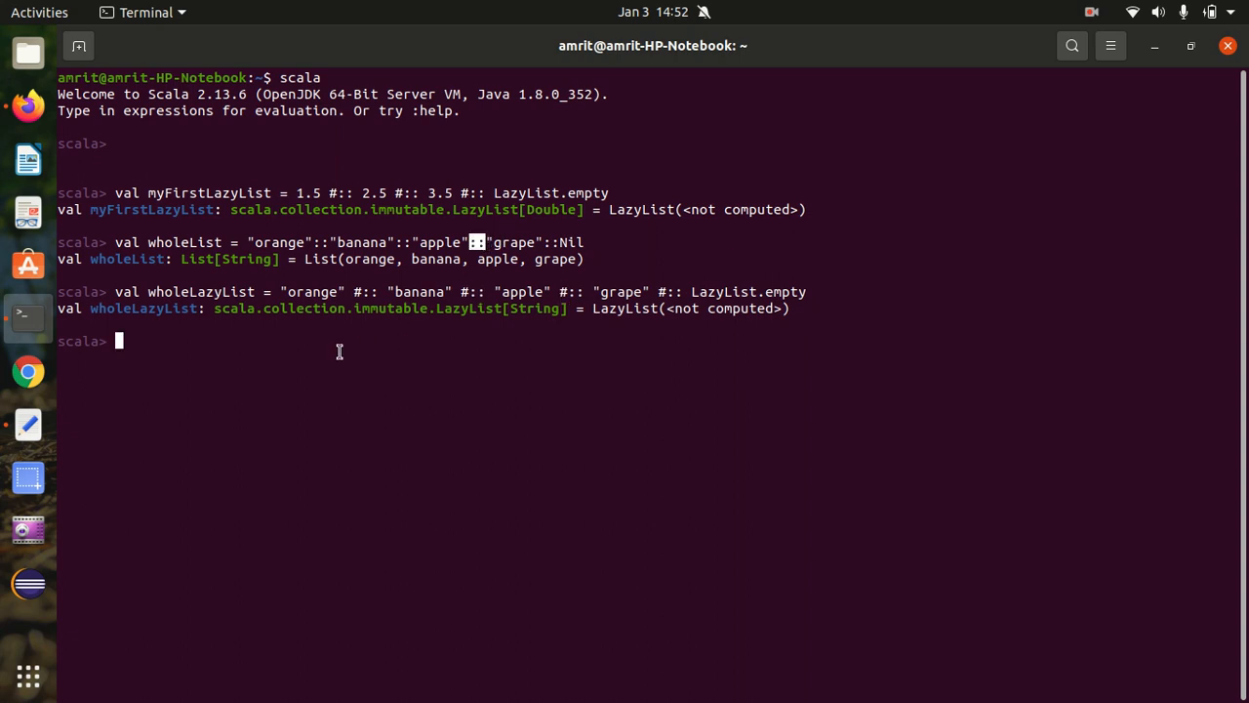
pyautogui.click(28, 424)
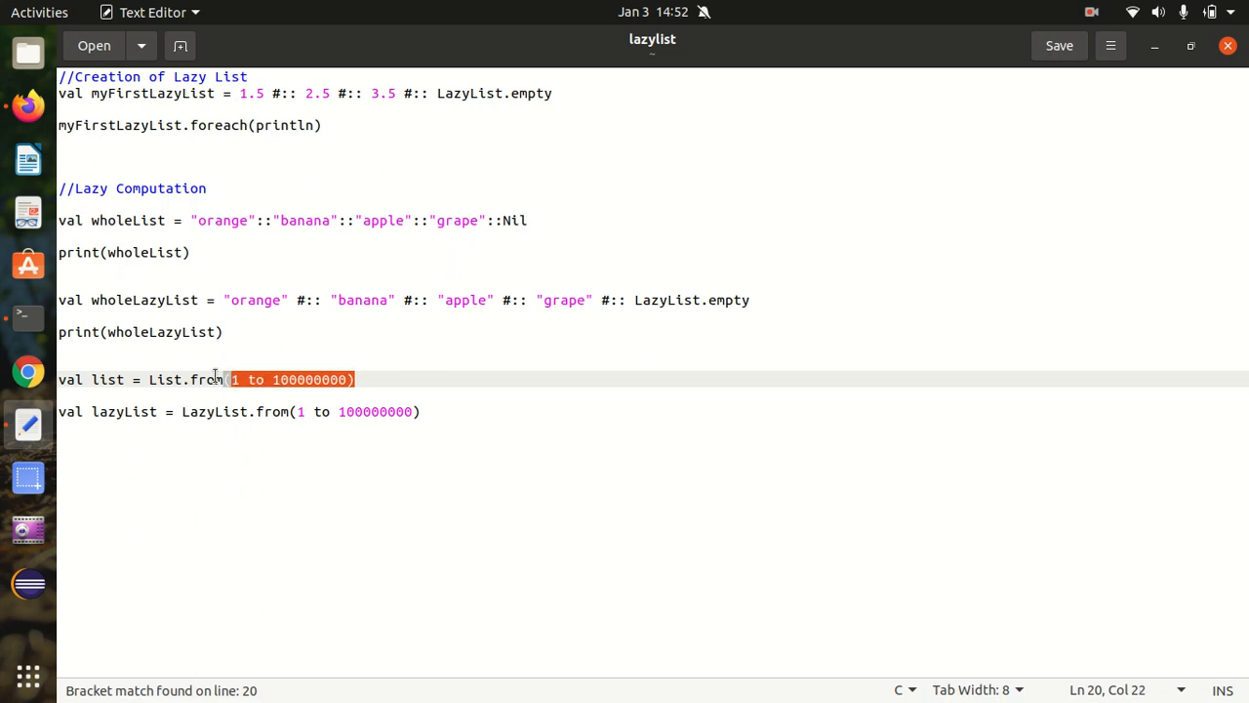
# - Evaluate val list = List.from(1 to 100000000) and let it fail with OutOfMemoryError: Java heap space
pyautogui.rightClick(108, 379)
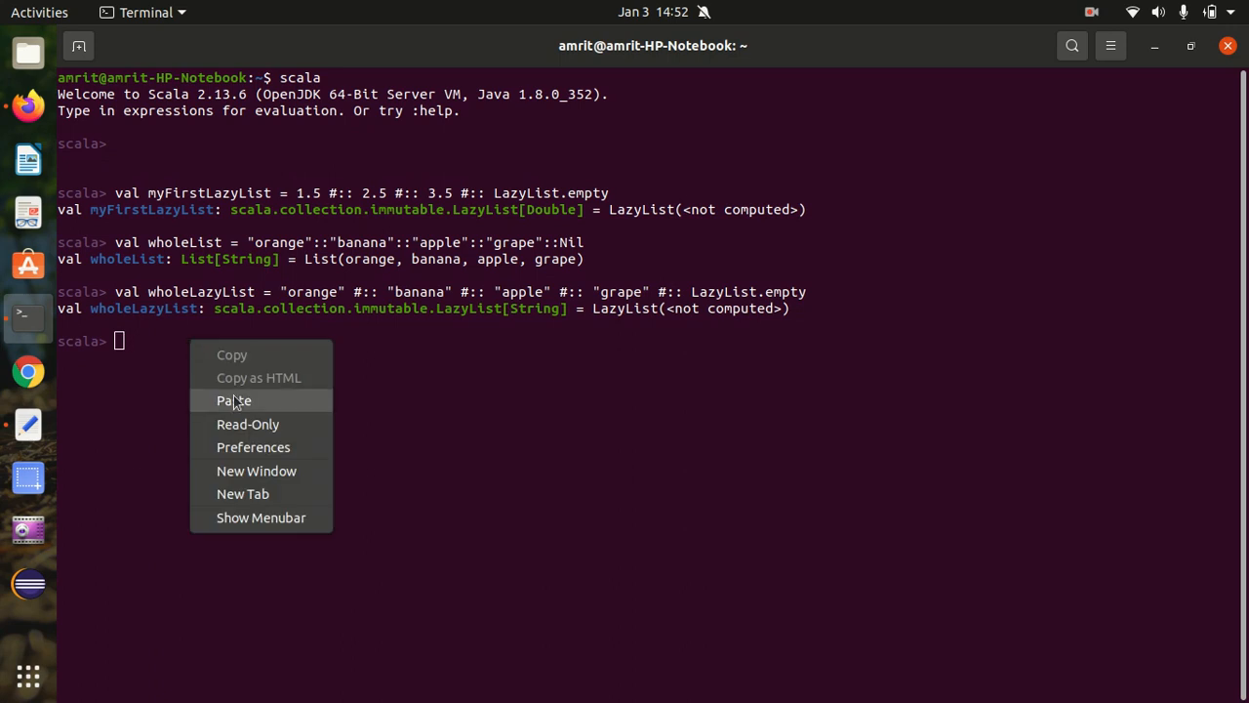
pyautogui.click(234, 400)
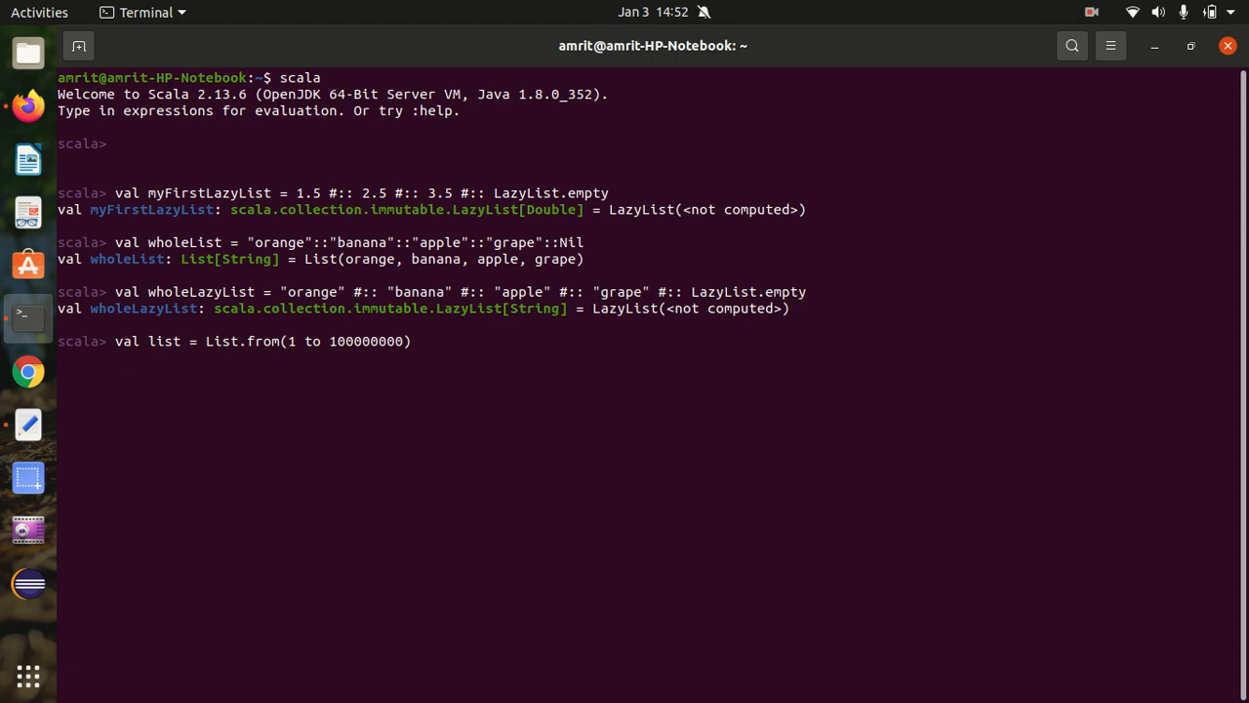
pyautogui.moveTo(371, 380)
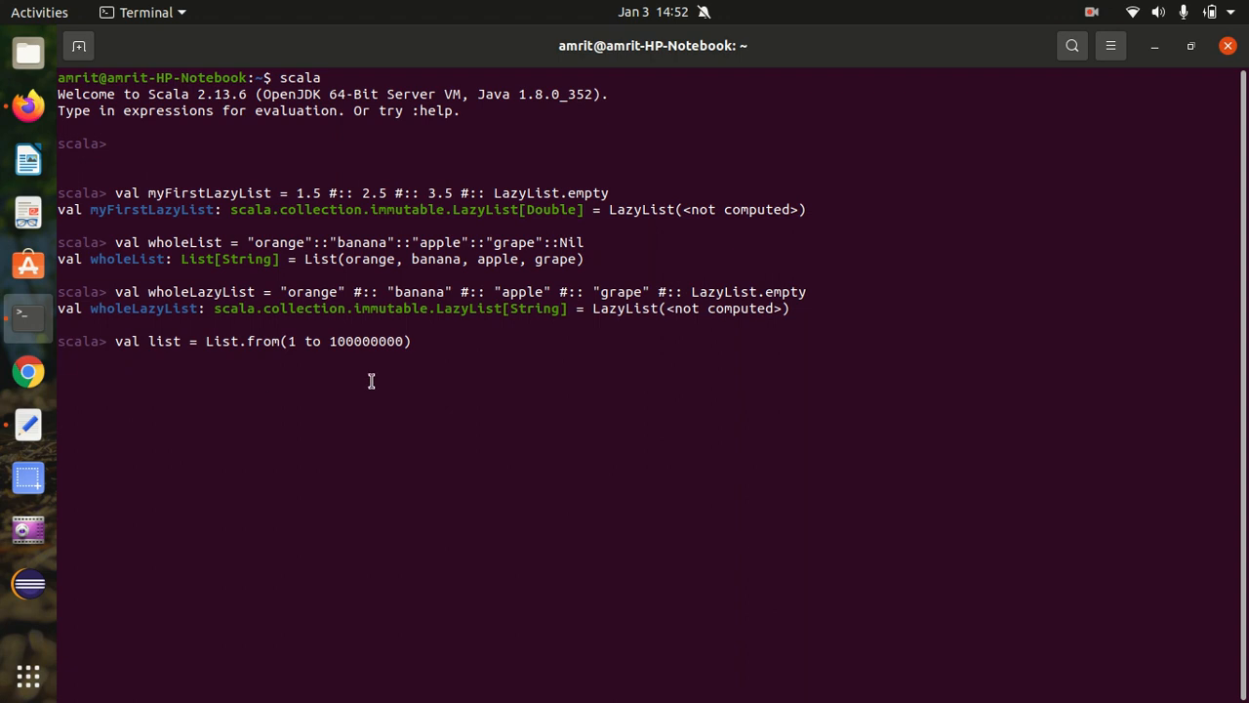
pyautogui.press('Return')
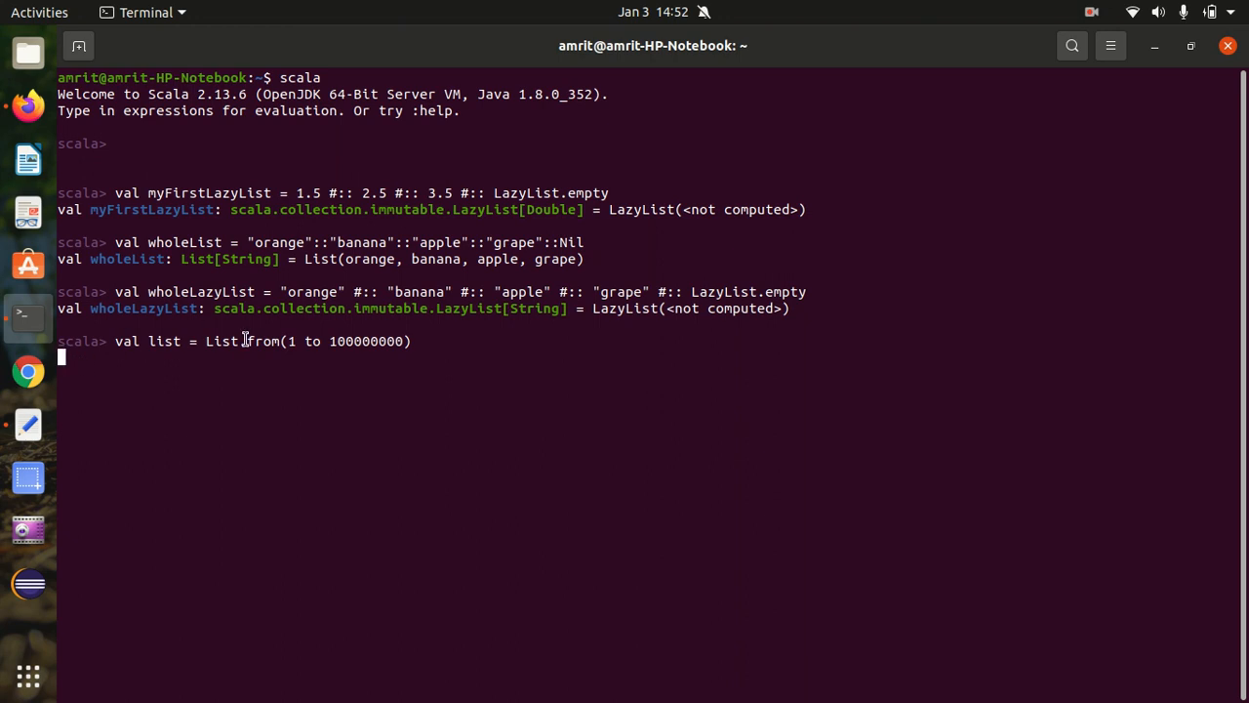
pyautogui.moveTo(237, 367)
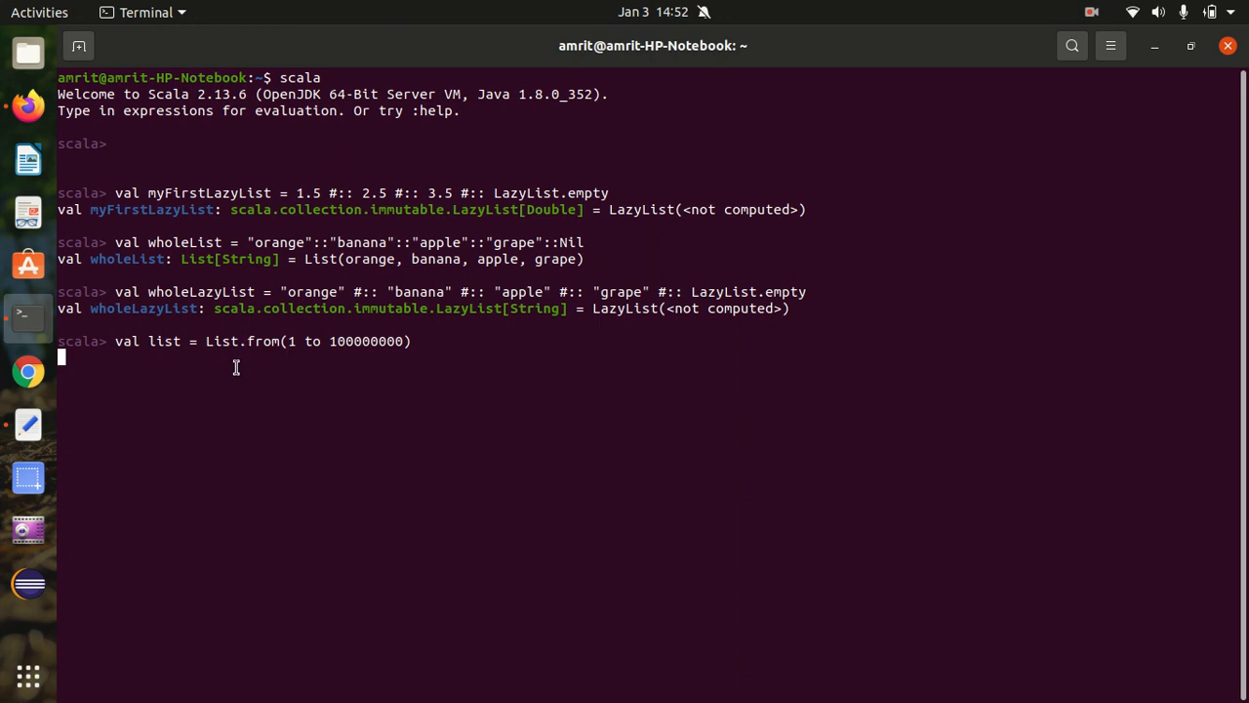
pyautogui.moveTo(268, 339)
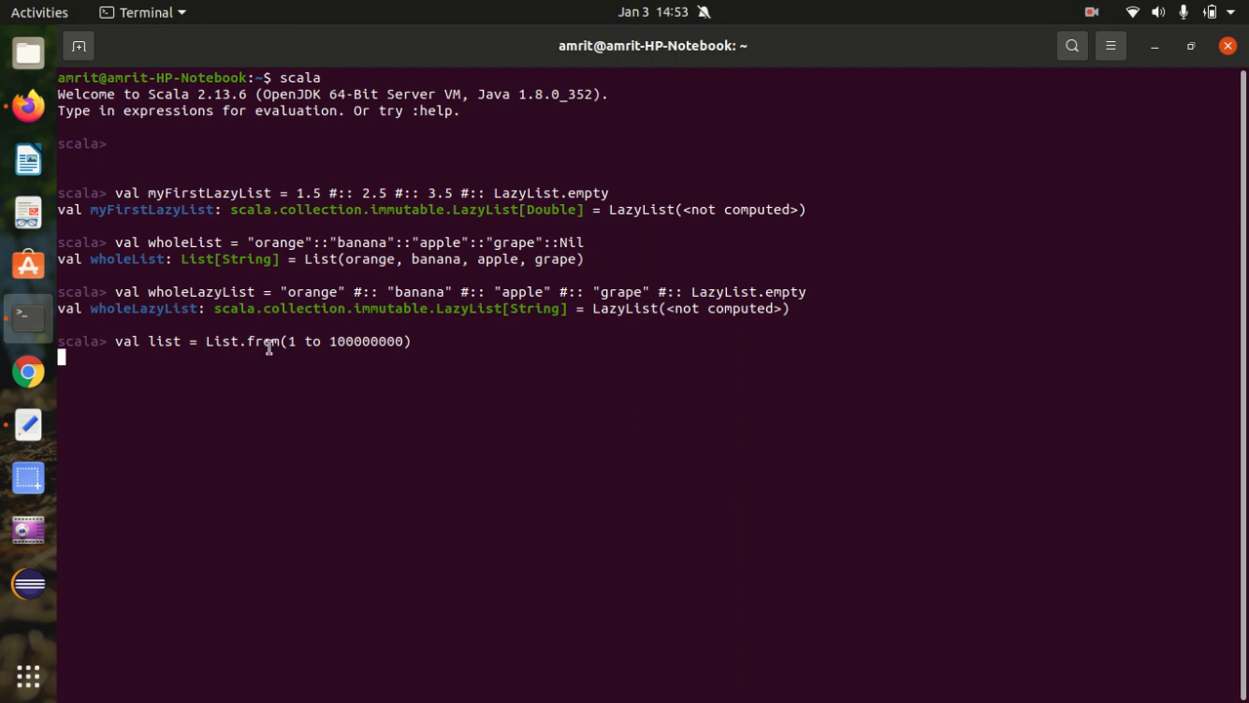
pyautogui.moveTo(271, 368)
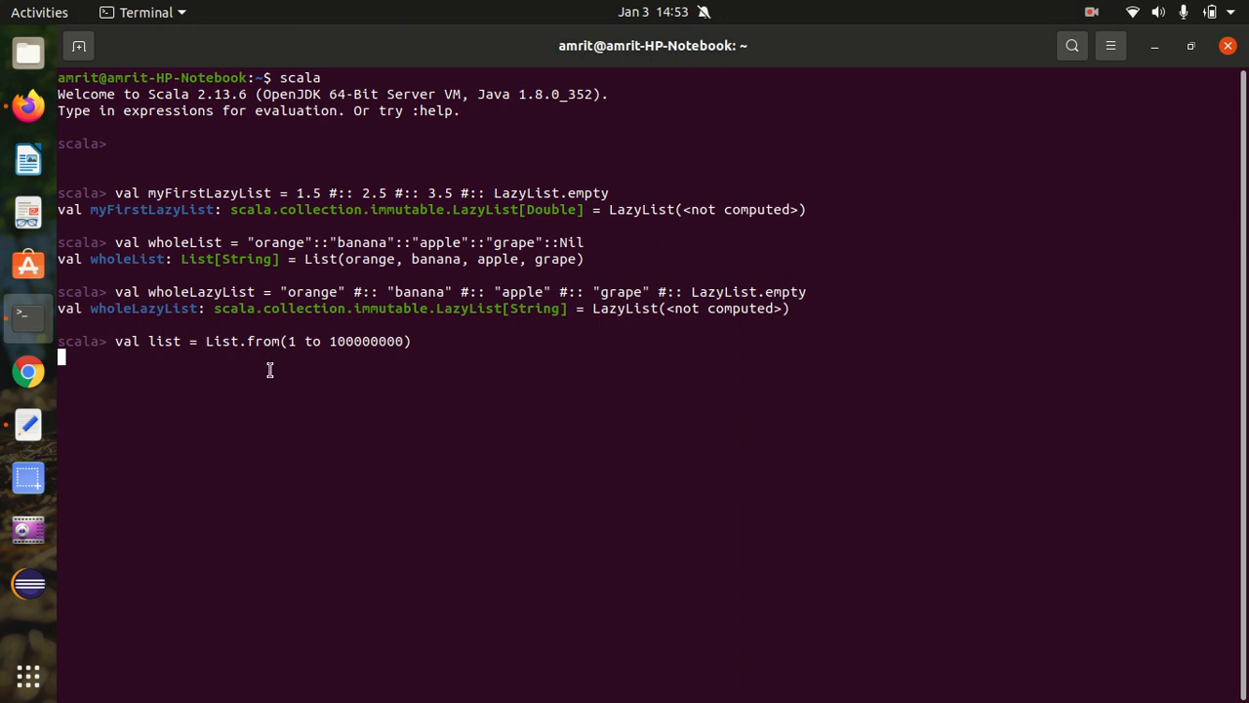
pyautogui.press('Return')
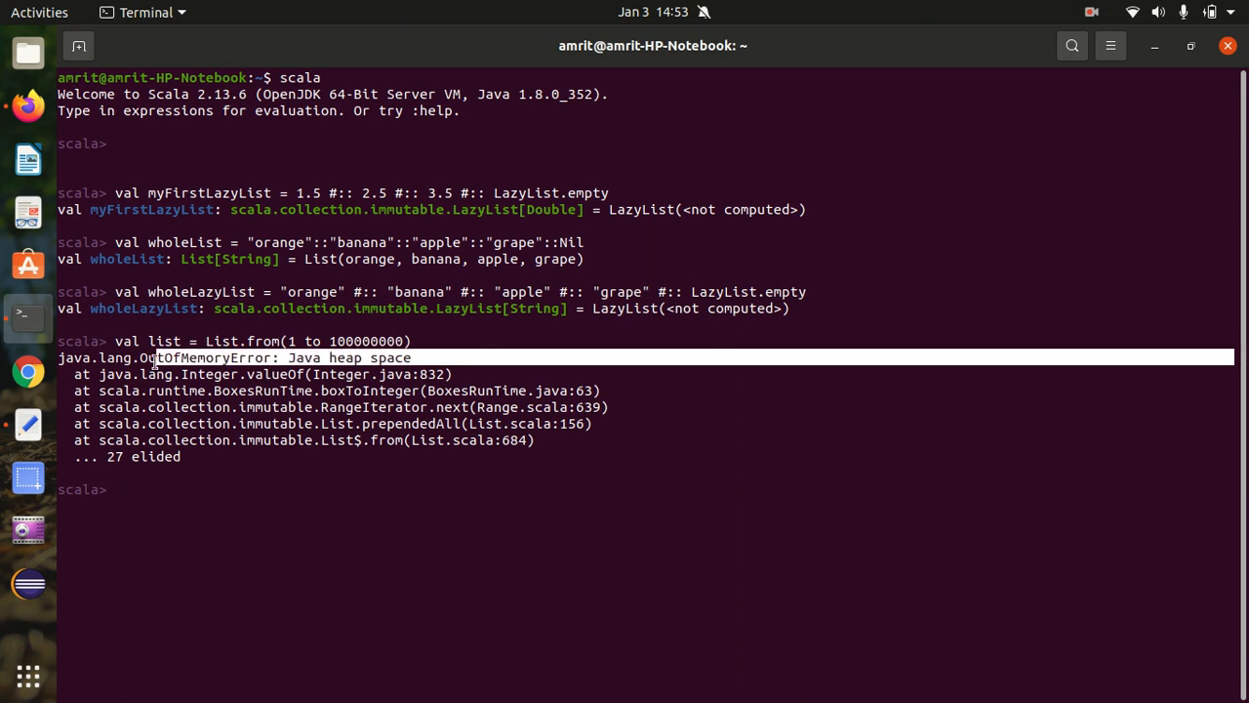
pyautogui.moveTo(162, 483)
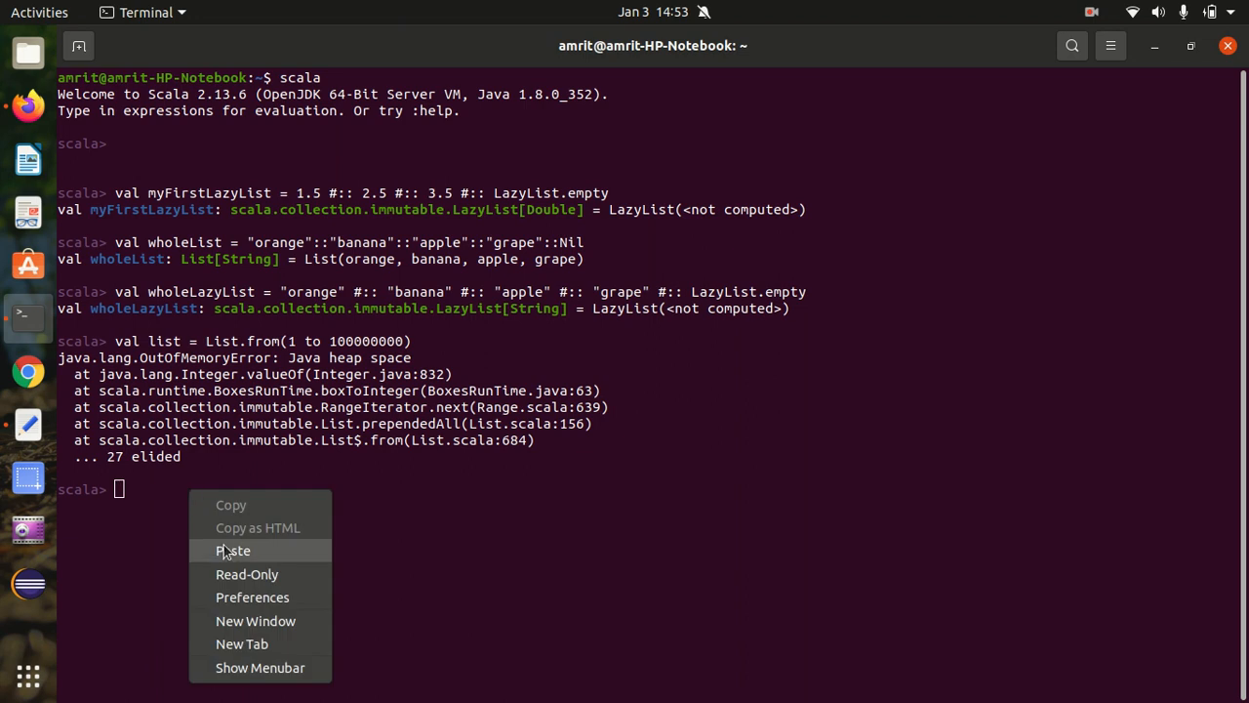
# - Evaluate val lazyList = LazyList.from(1 to 100000000), returning LazyList(<not computed>) instantly
pyautogui.click(233, 550)
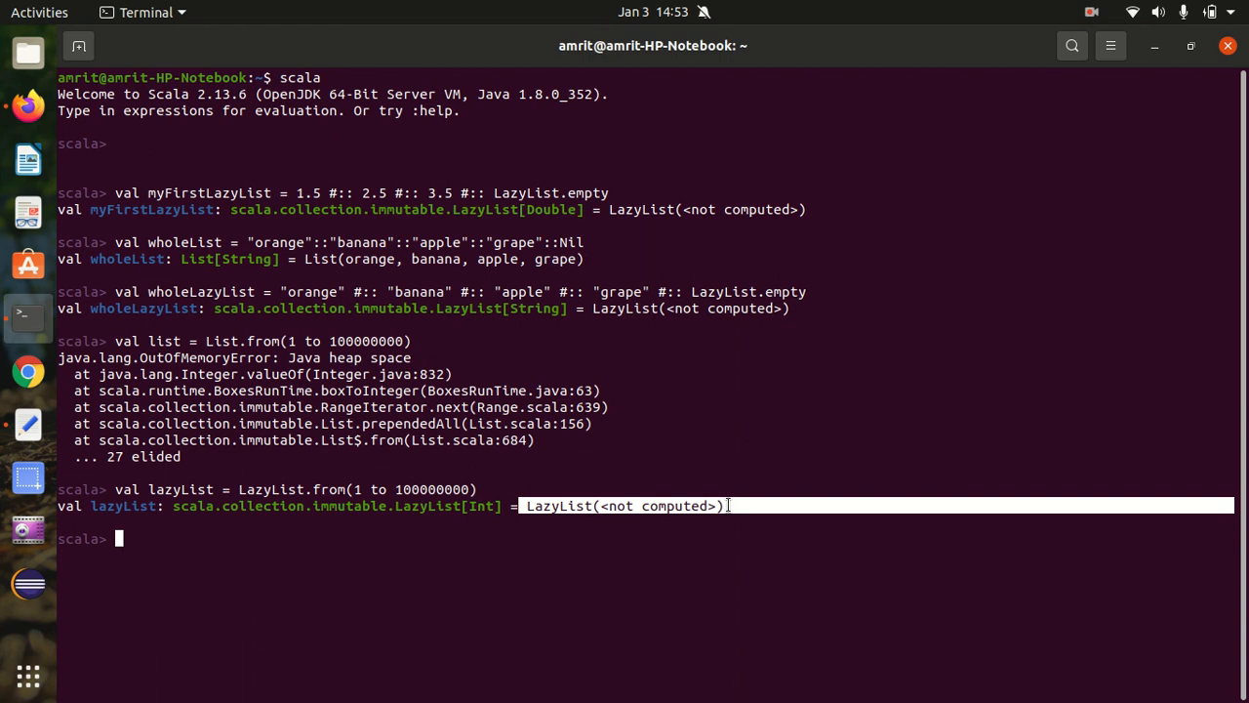
pyautogui.moveTo(614, 531)
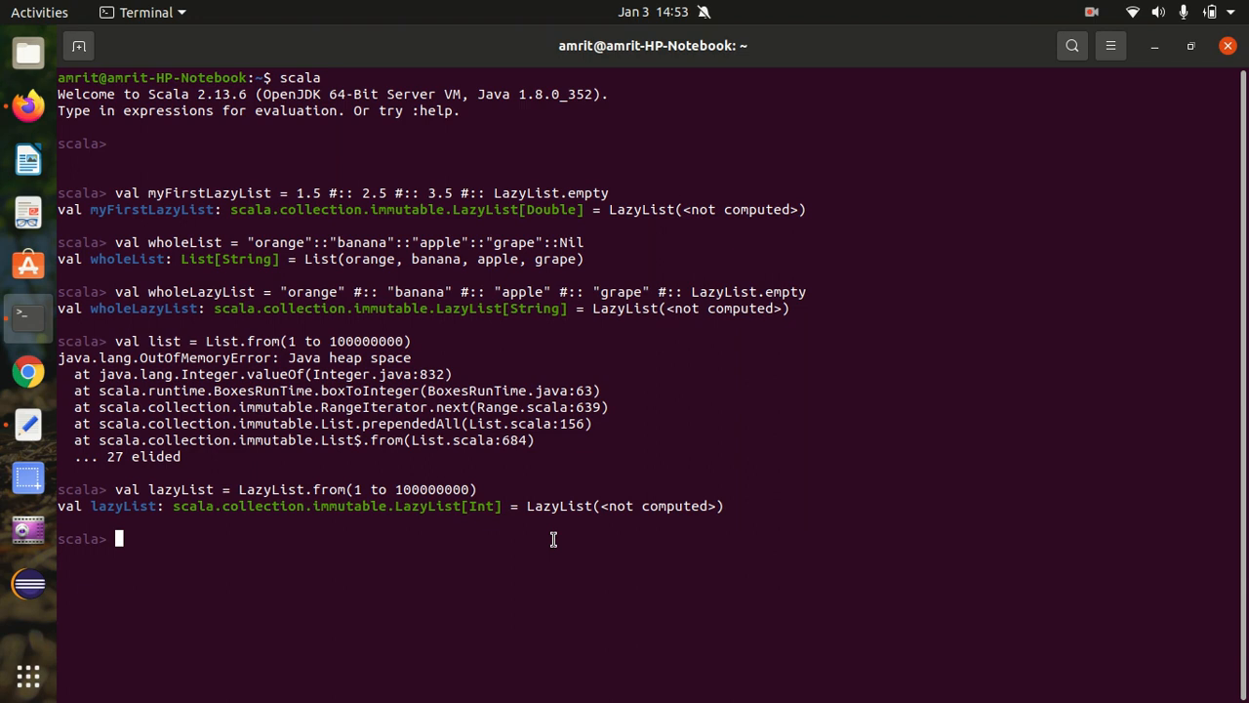
pyautogui.moveTo(910, 88)
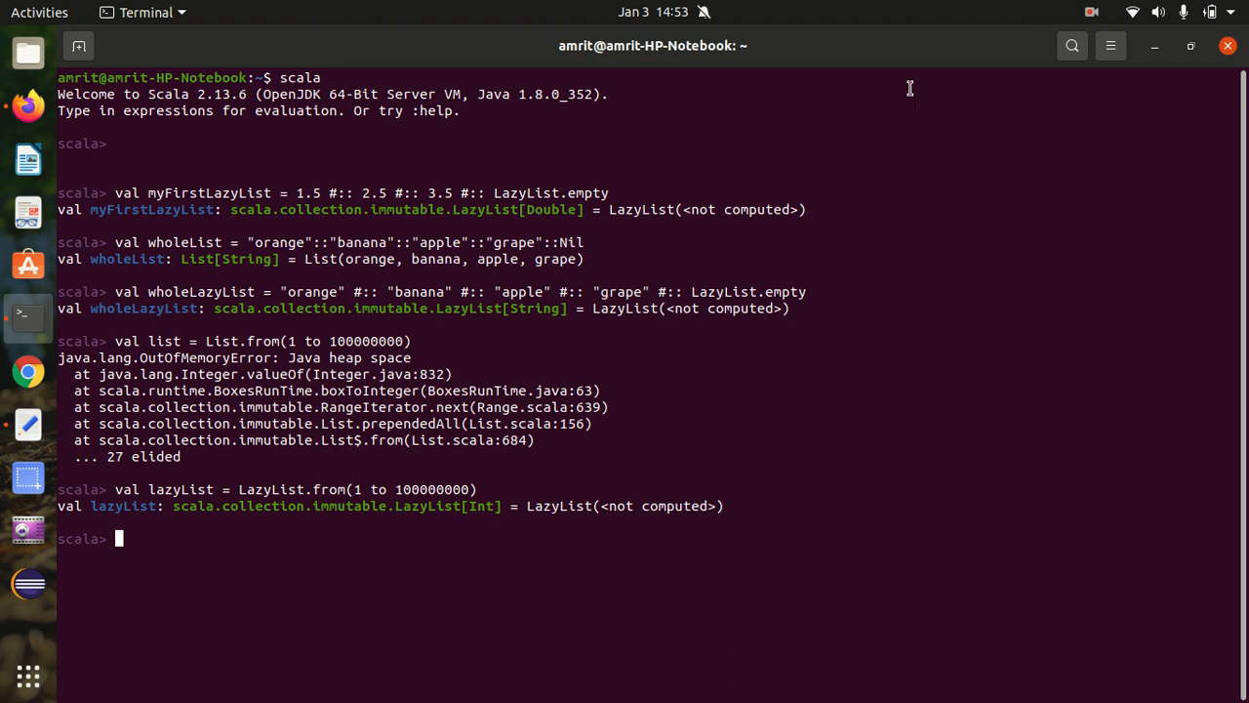